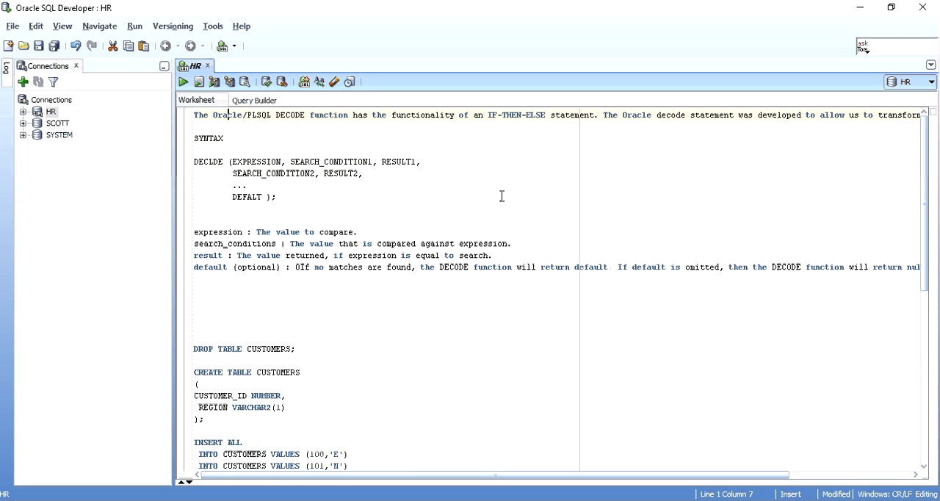
- Uppercase the first sentence of the DECODE introduction and start the second on a new line
left_click(529, 114)
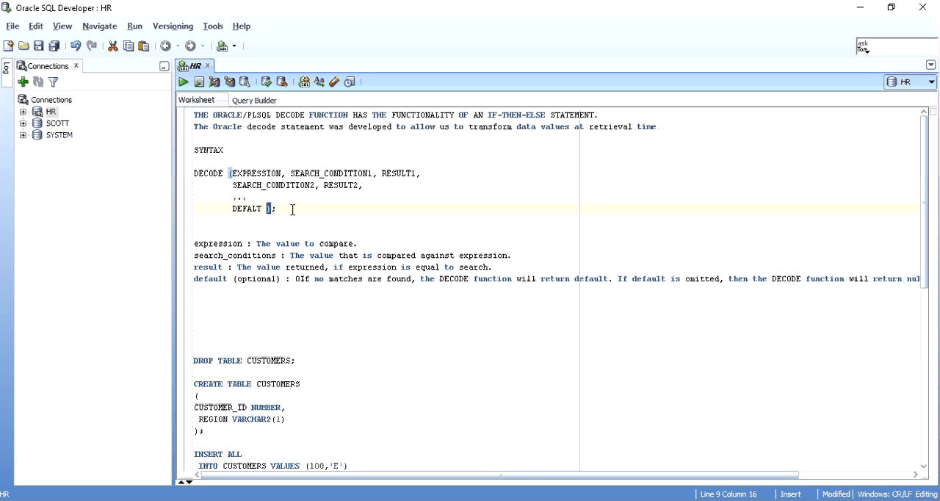
mouse_move(275, 173)
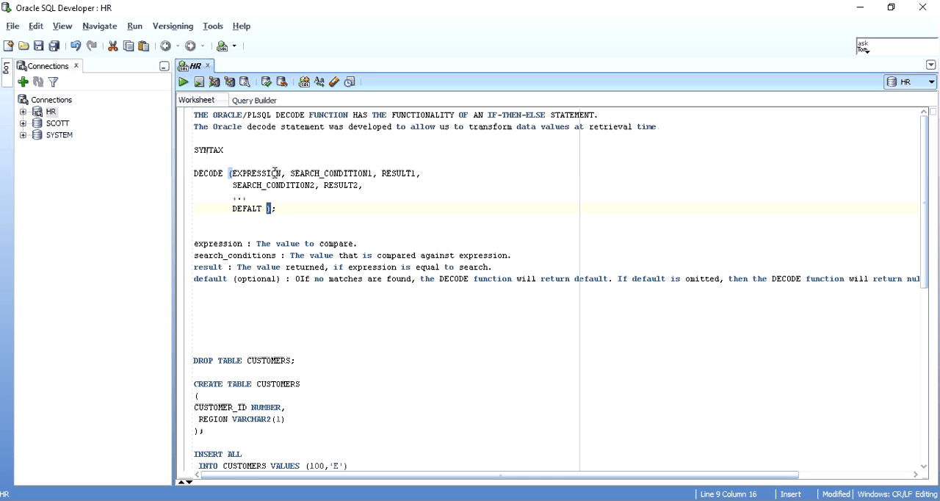
double_click(255, 174)
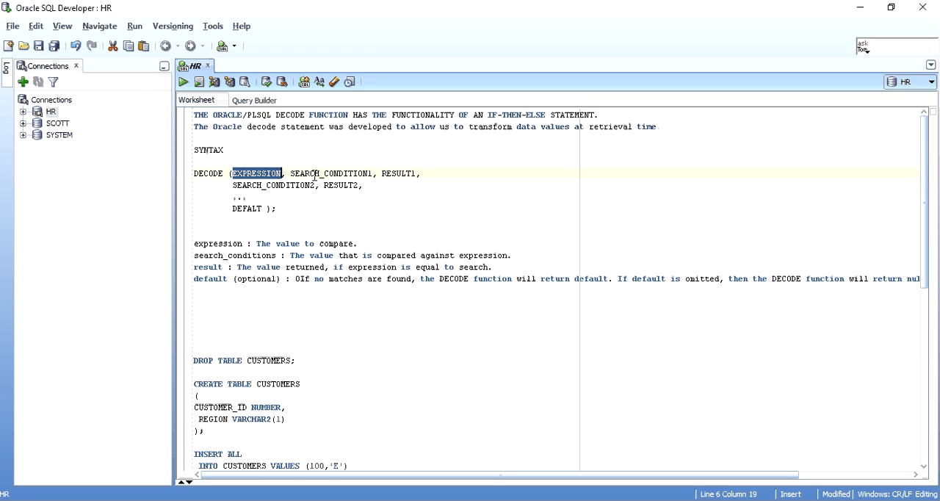
double_click(330, 173)
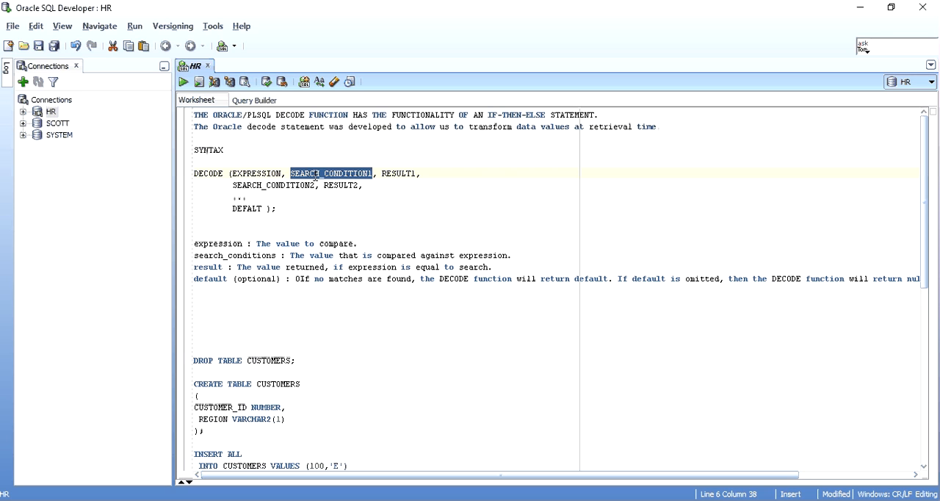
left_click(253, 173)
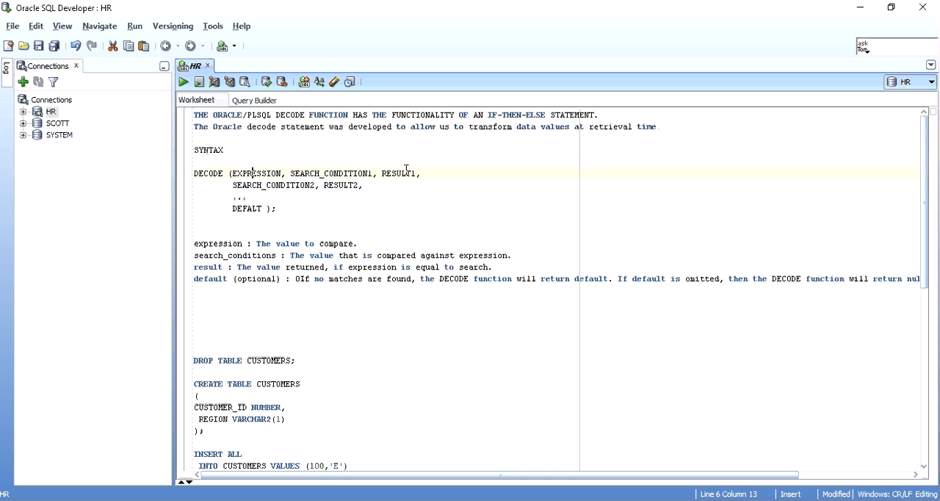
double_click(400, 173)
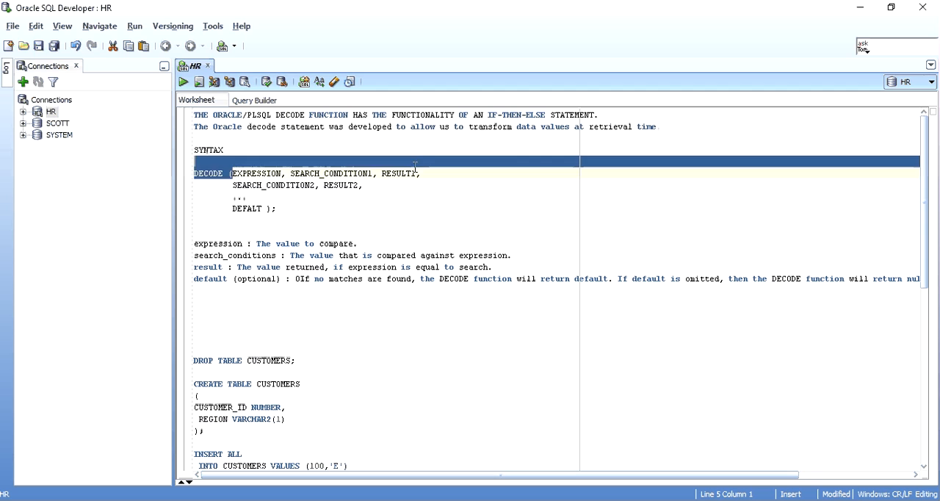
left_click_drag(232, 173, 374, 173)
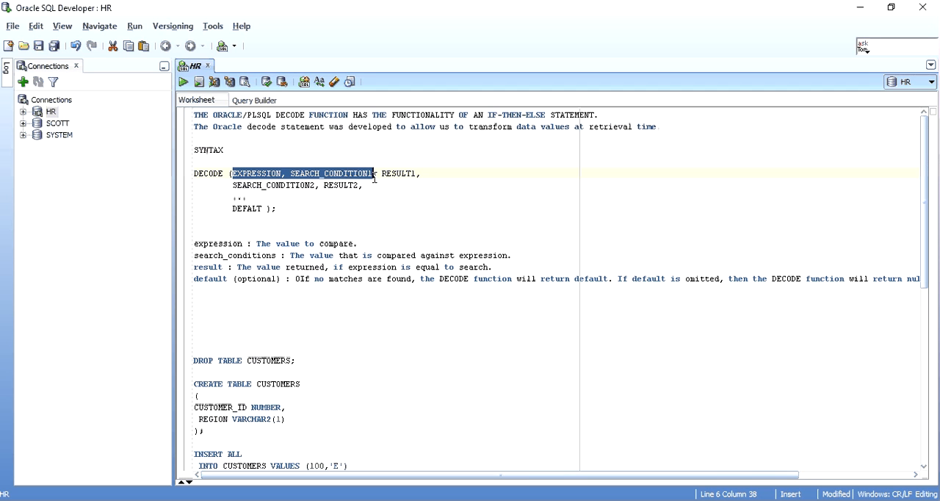
mouse_move(273, 185)
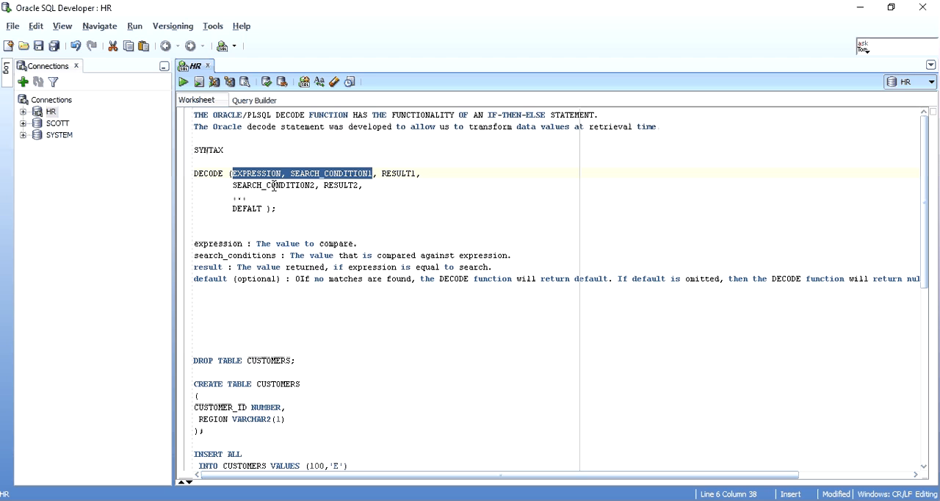
mouse_move(273, 185)
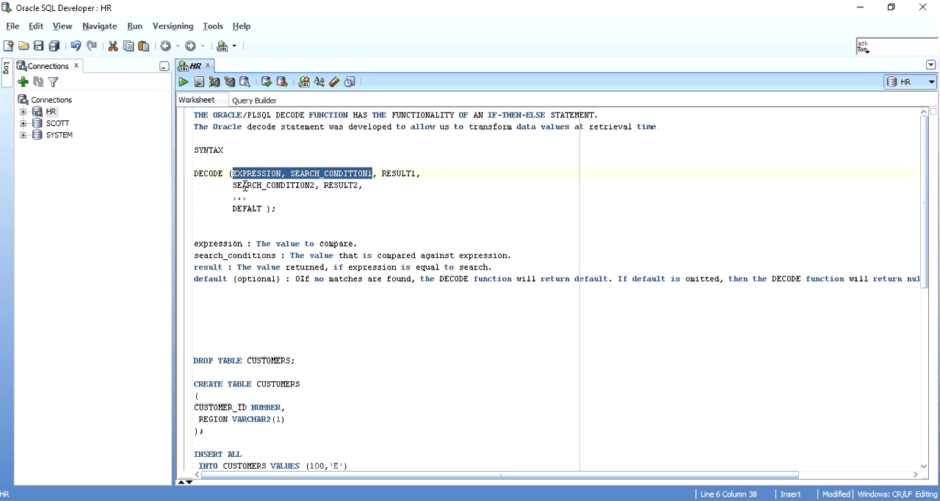
double_click(256, 173)
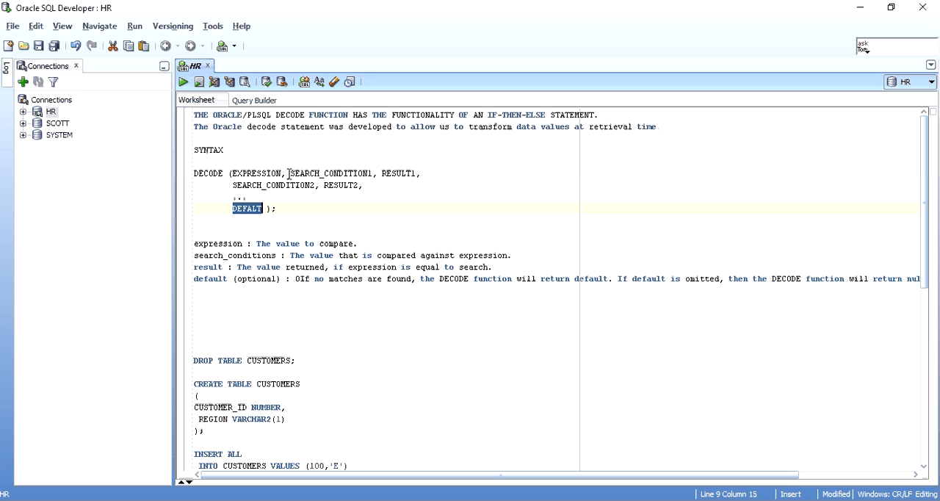
double_click(294, 173)
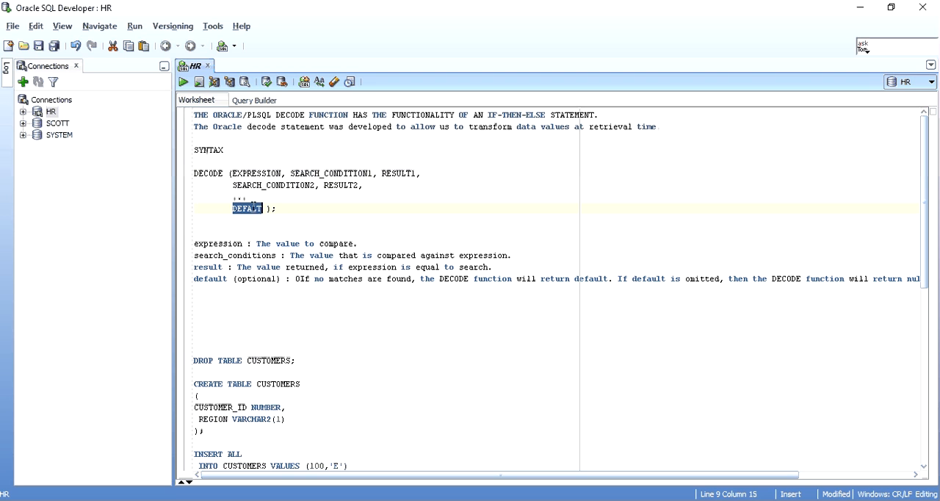
scroll("down", 3)
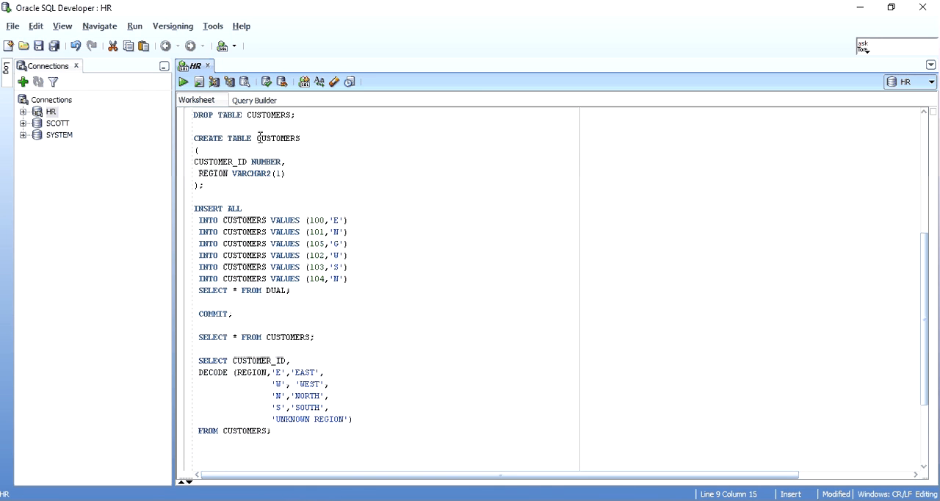
- Drop and recreate the CUSTOMERS table by running the DROP TABLE and CREATE TABLE statements
left_click(200, 82)
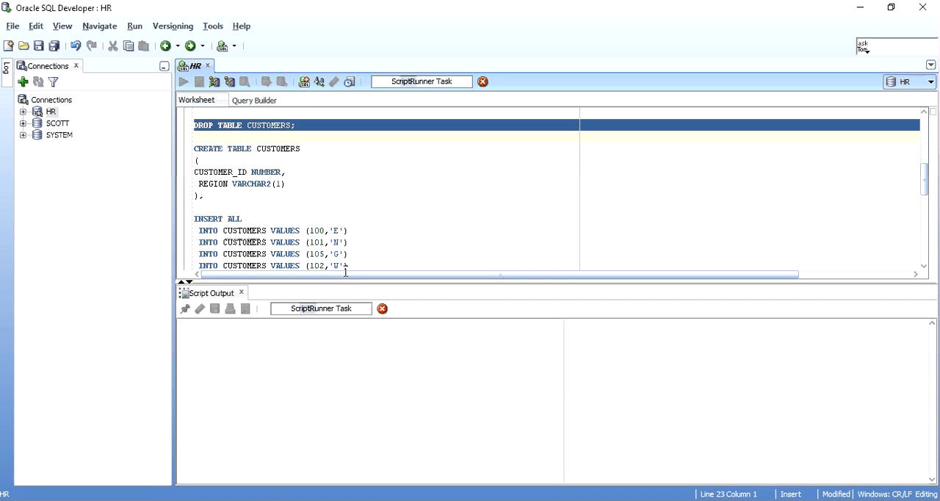
left_click(199, 82)
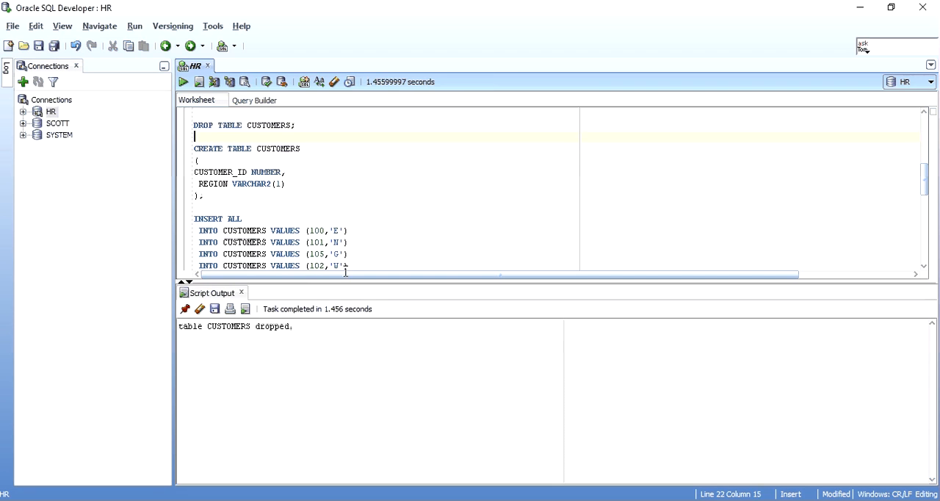
left_click(182, 82)
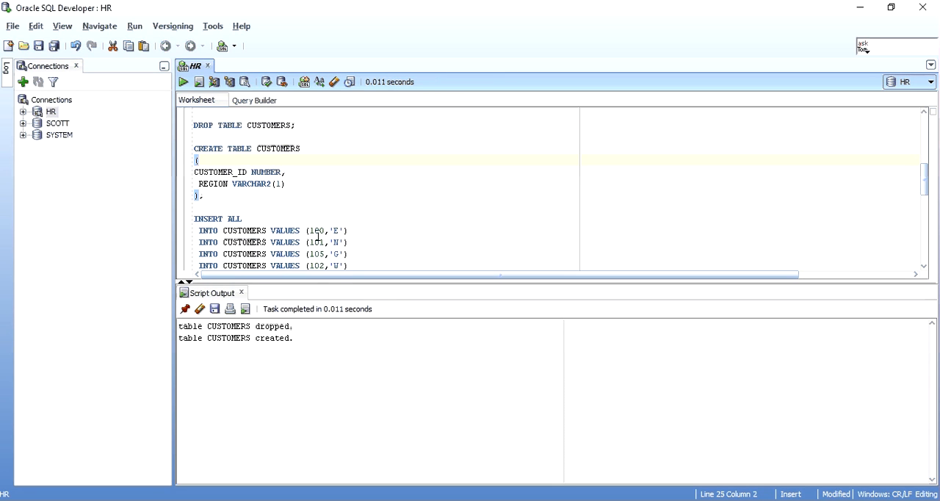
double_click(219, 172)
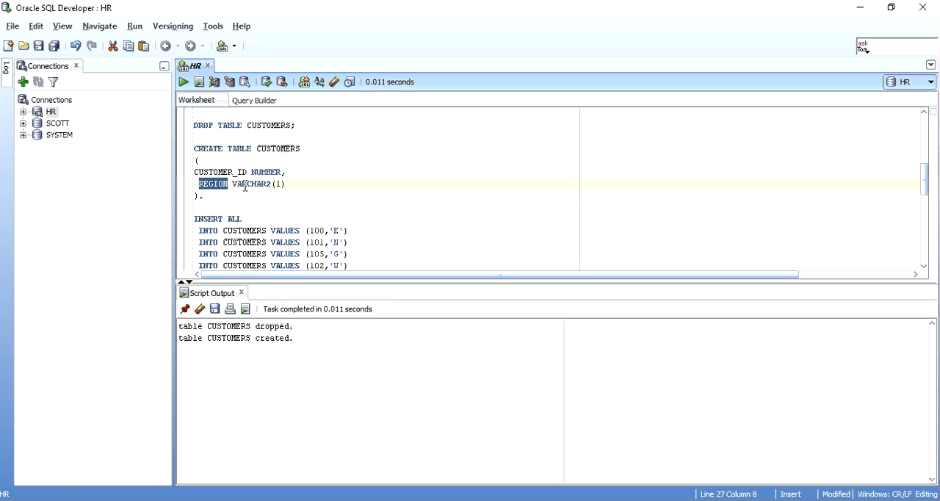
scroll("down", 3)
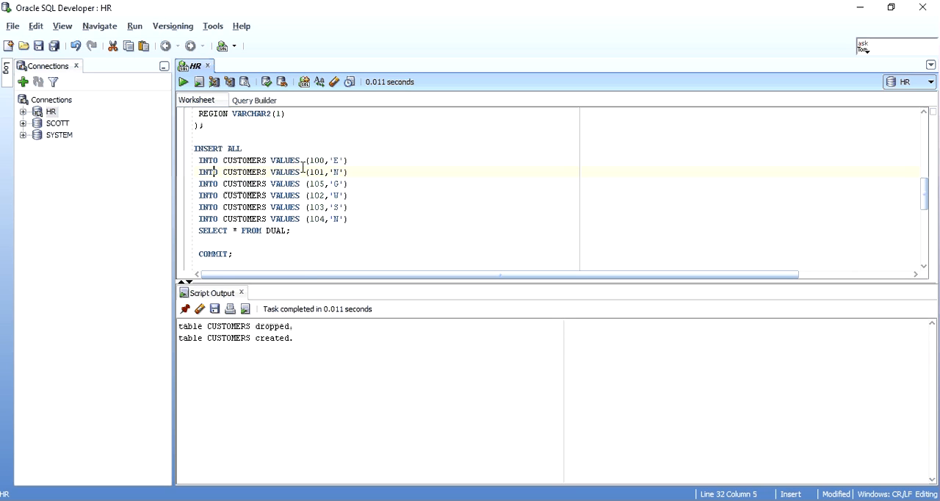
mouse_move(309, 218)
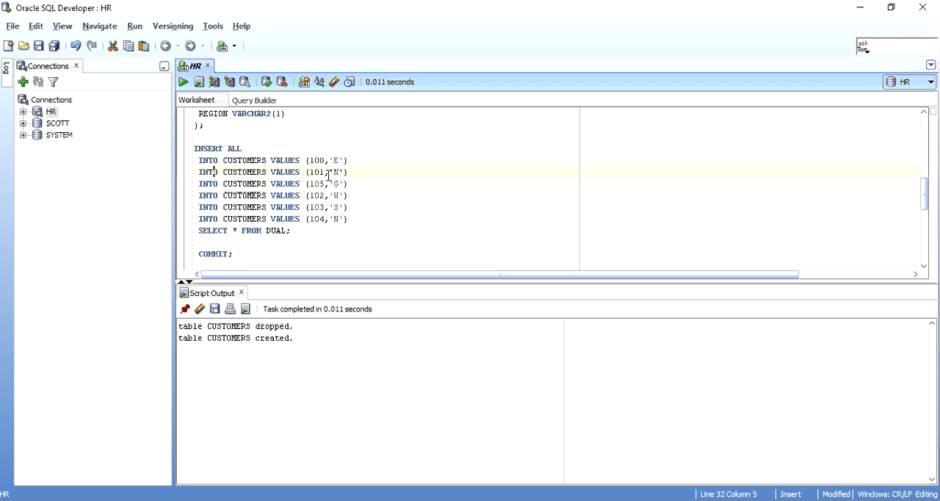
- Load six rows into CUSTOMERS by running the INSERT ALL statement
left_click(182, 83)
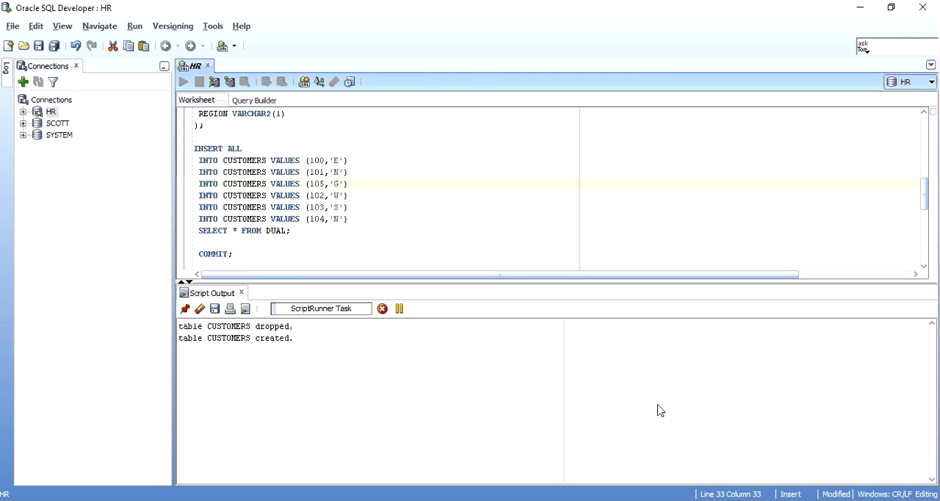
left_click(197, 82)
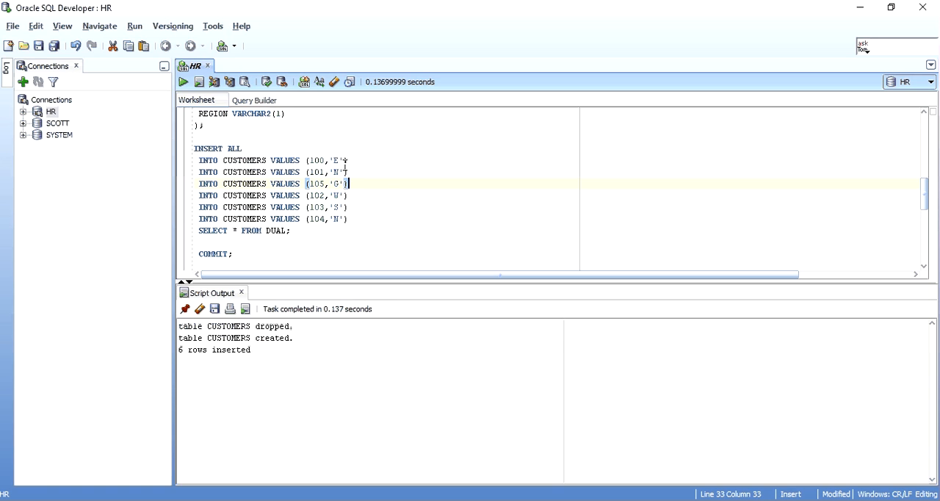
left_click(336, 160)
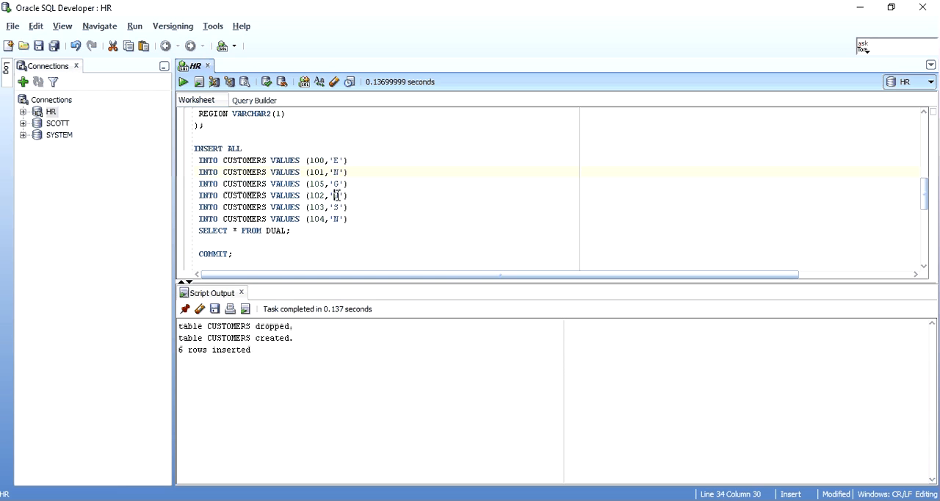
scroll("down", 3)
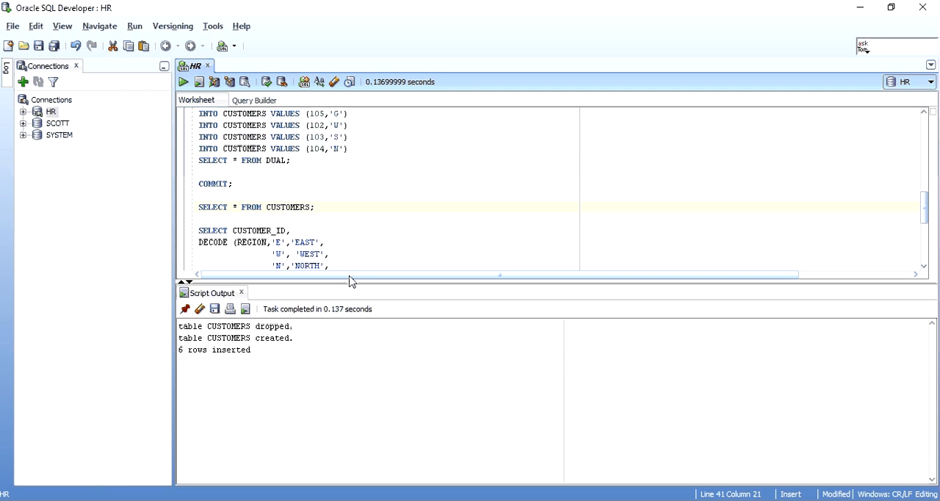
- Run SELECT * FROM CUSTOMERS and add REGION to the DECODE query's select list
left_click(182, 82)
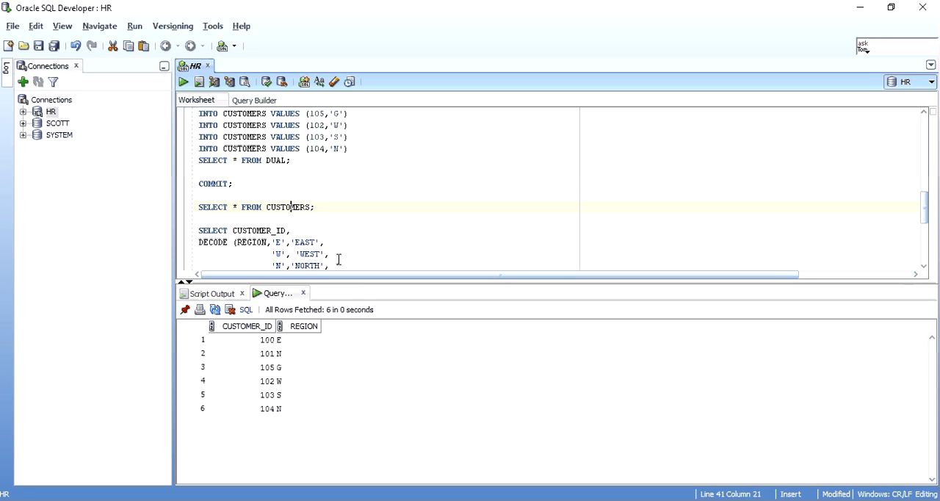
scroll("down", 3)
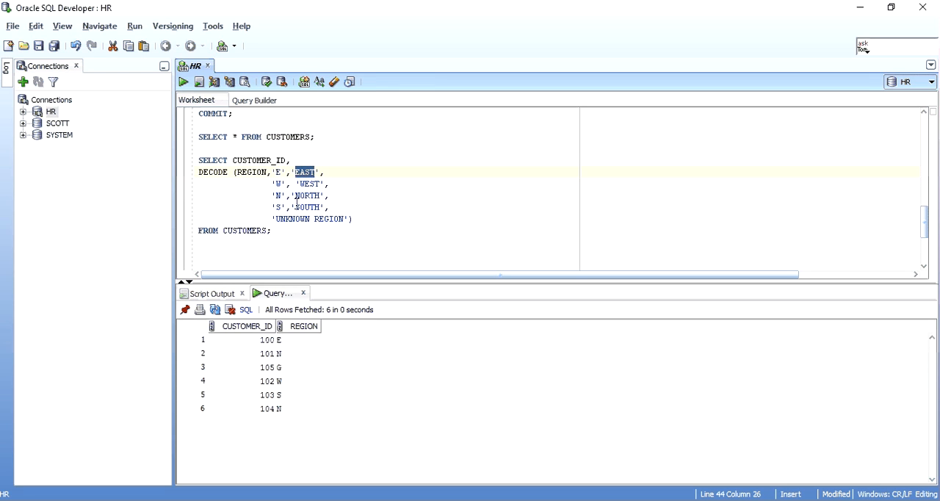
left_click(276, 184)
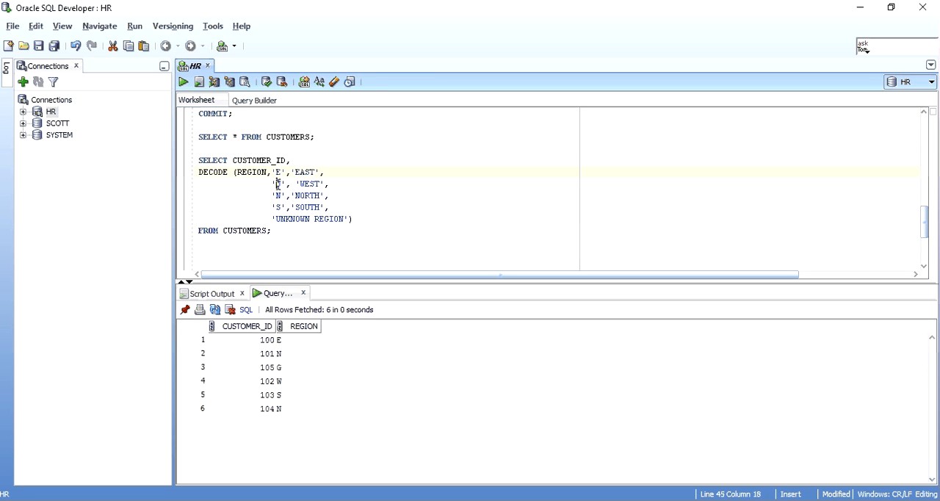
double_click(309, 184)
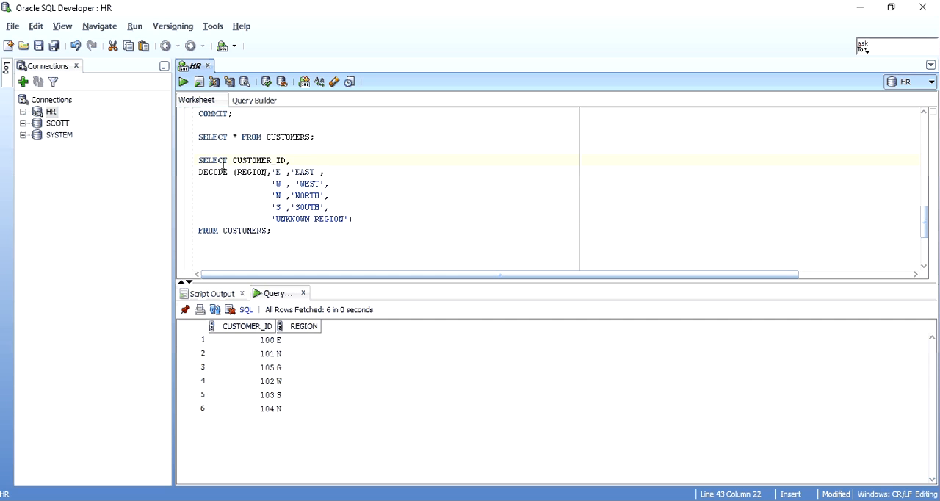
double_click(253, 160)
type(" REGION")
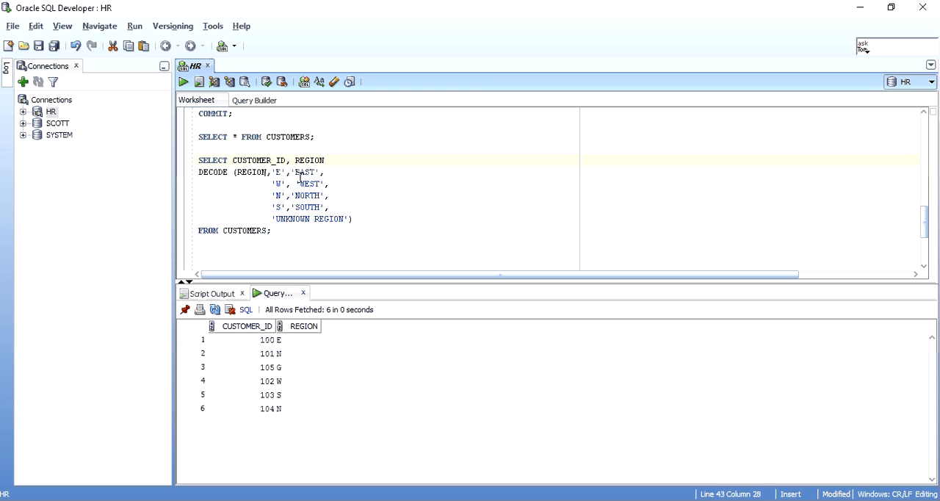
type(",")
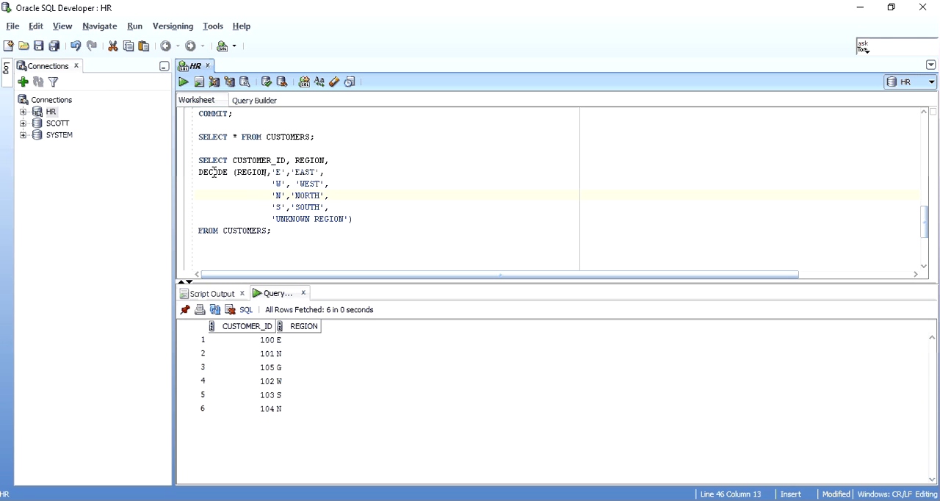
- Review the region code-to-name pairs and run the DECODE query returning EAST/NORTH/WEST/SOUTH/UNKNOWN REGION
double_click(213, 172)
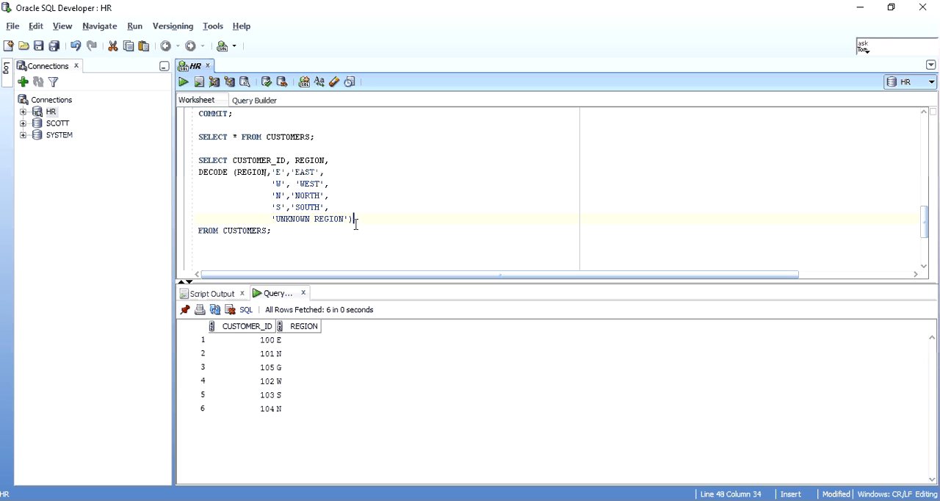
double_click(212, 172)
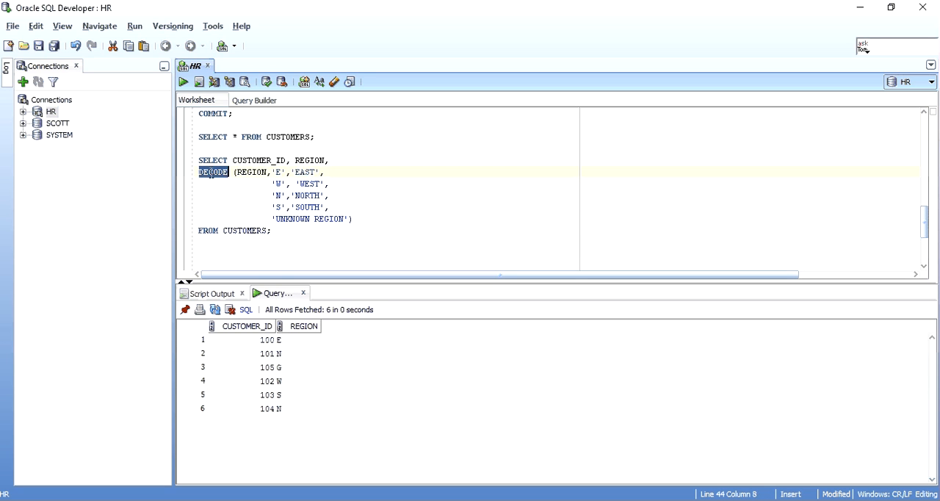
left_click_drag(212, 172, 344, 217)
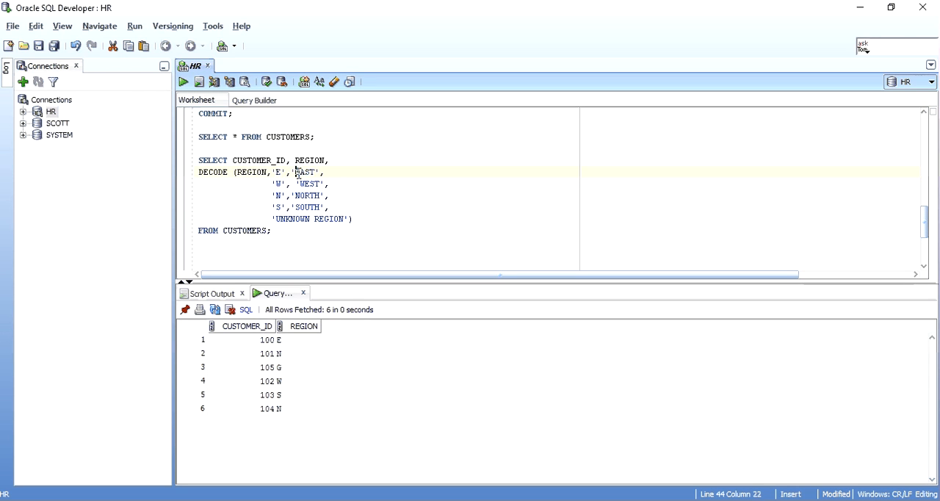
double_click(305, 172)
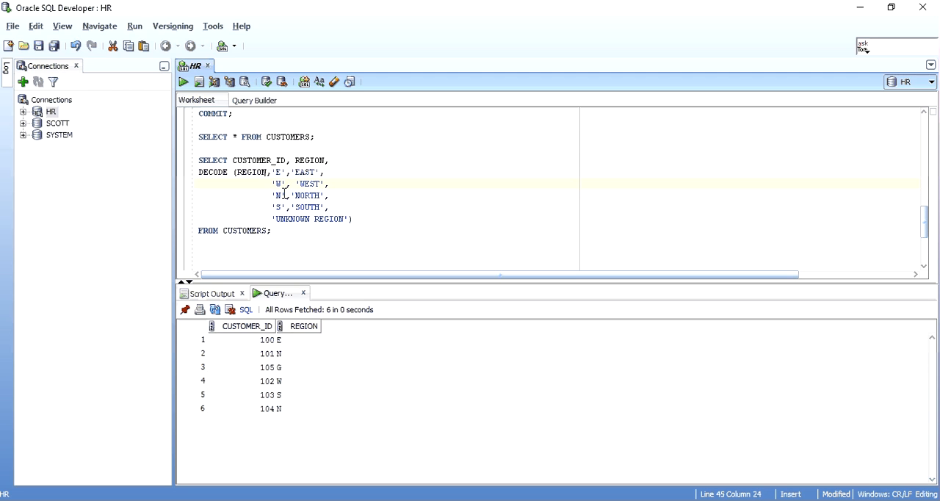
left_click(284, 205)
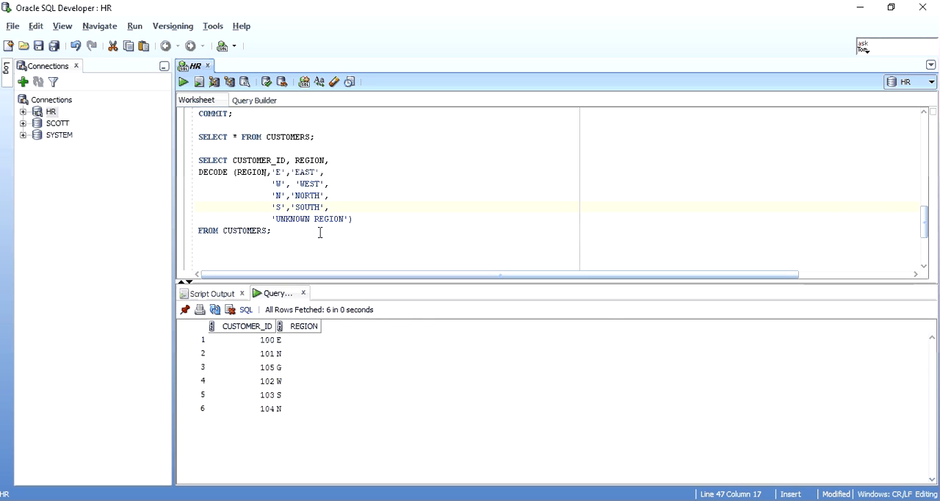
left_click(182, 83)
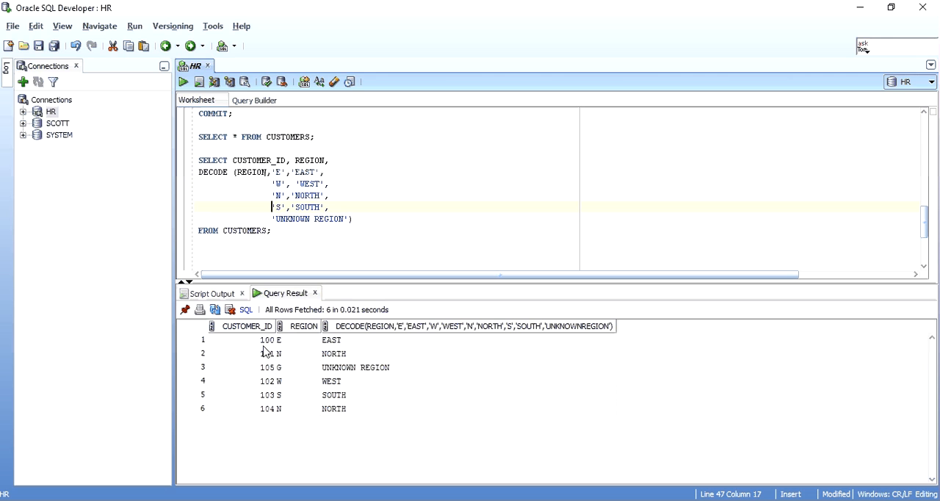
- Inspect the (null) result for region G from the DECODE without a default
left_click(332, 340)
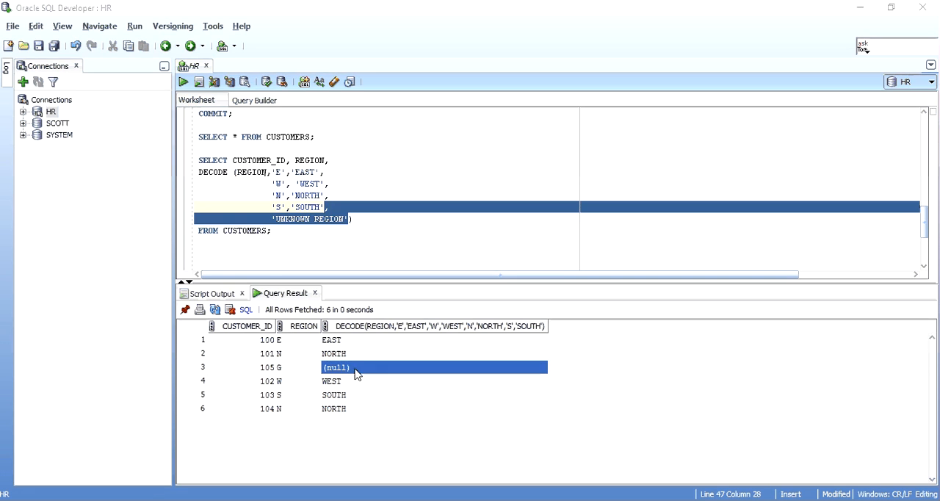
left_click(367, 219)
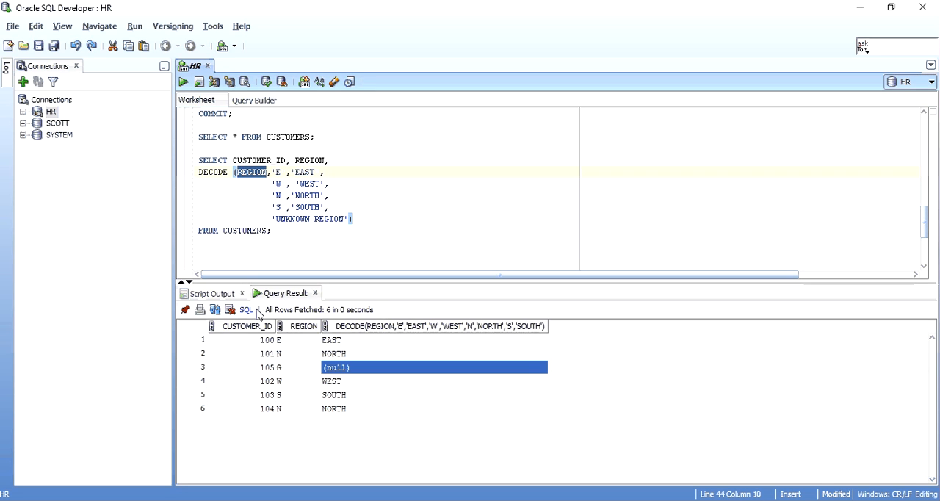
mouse_move(253, 345)
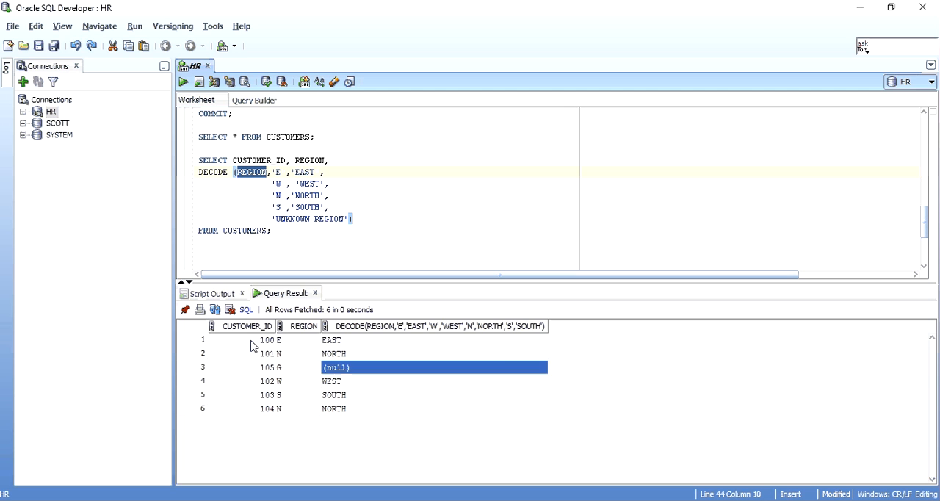
left_click(264, 339)
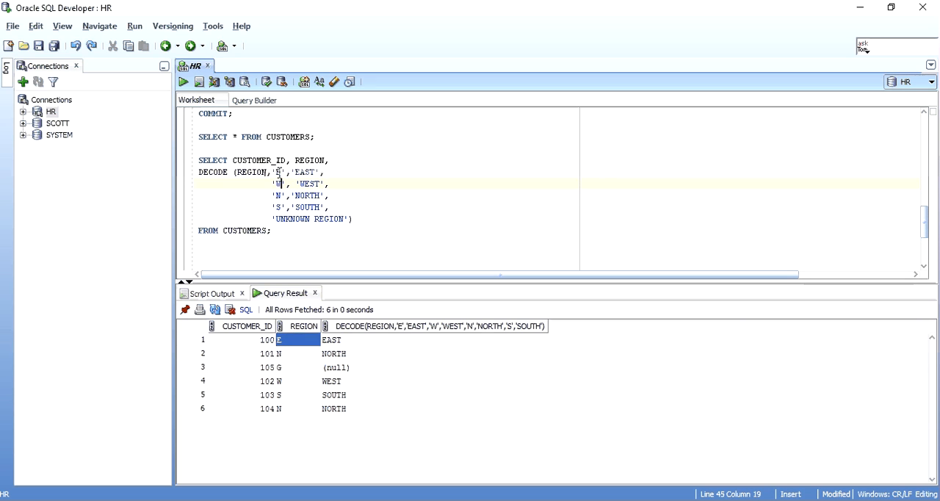
double_click(304, 172)
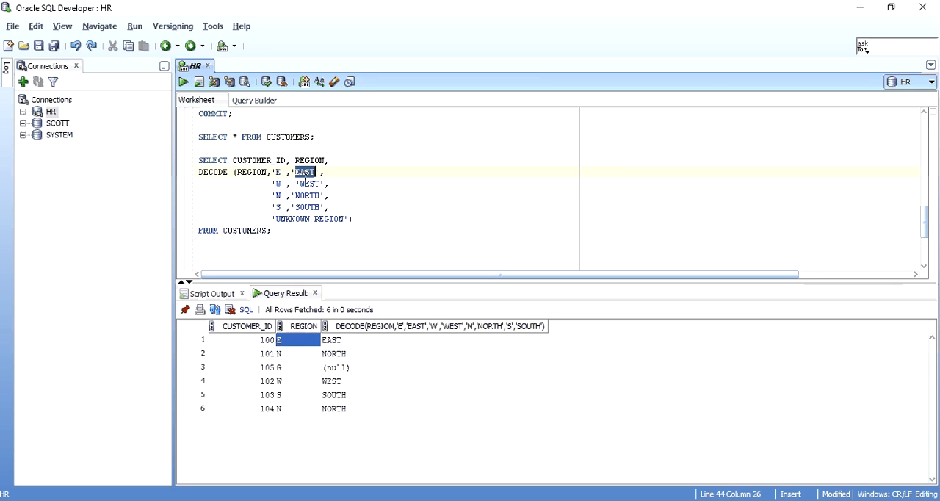
left_click(431, 339)
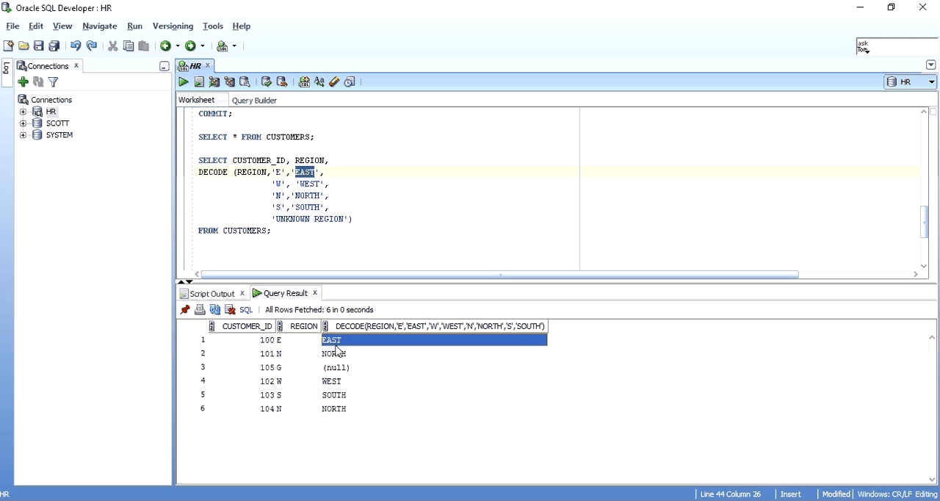
left_click(265, 352)
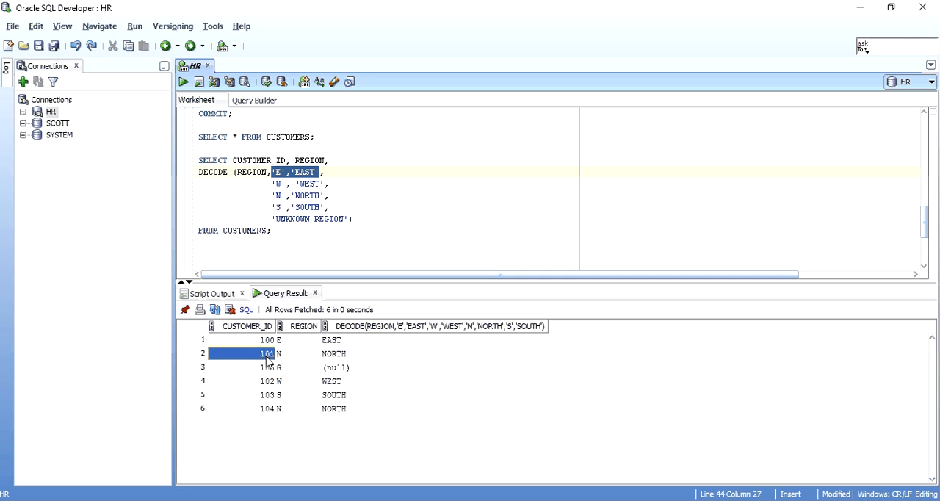
left_click(294, 353)
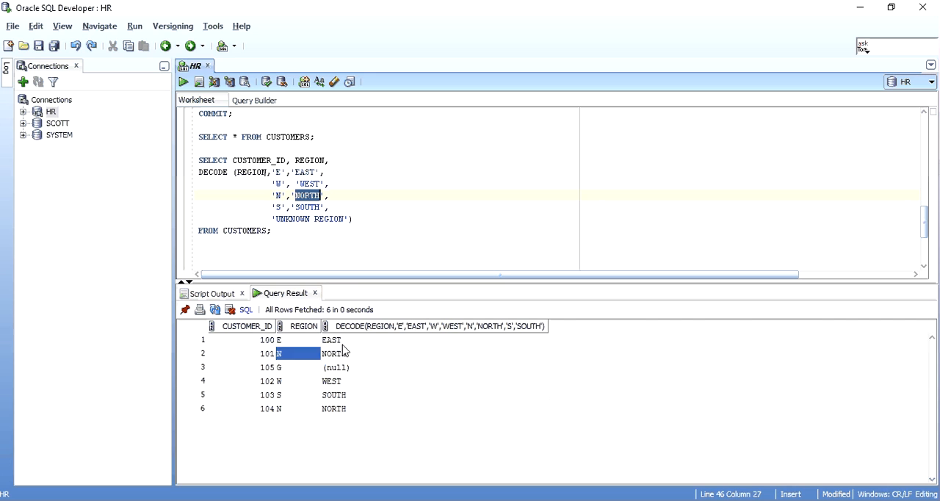
left_click(433, 352)
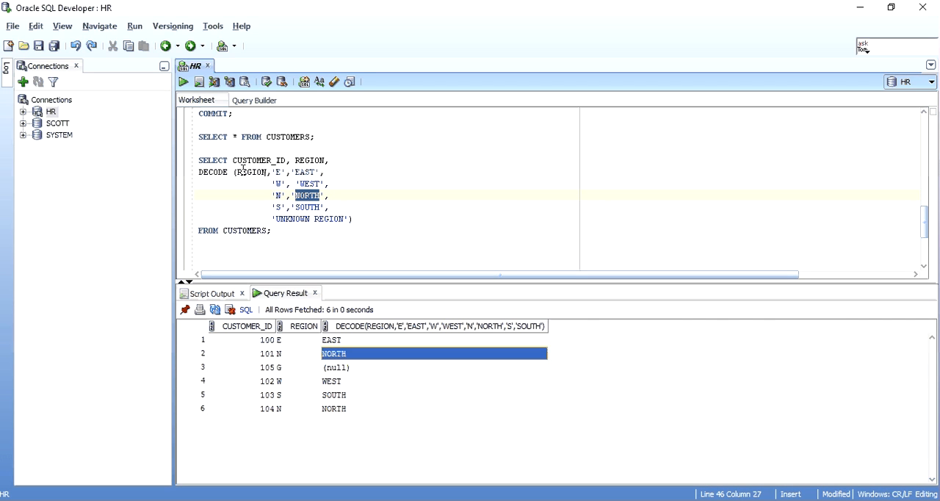
double_click(250, 172)
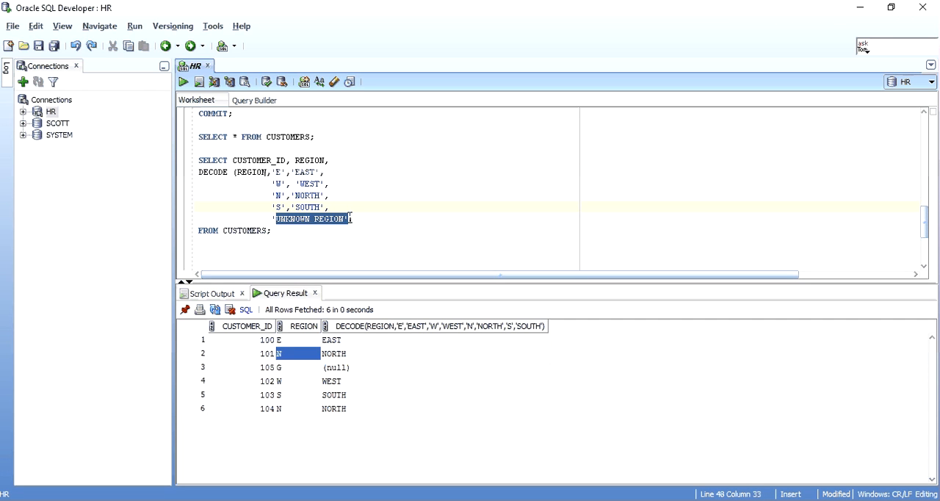
left_click(335, 367)
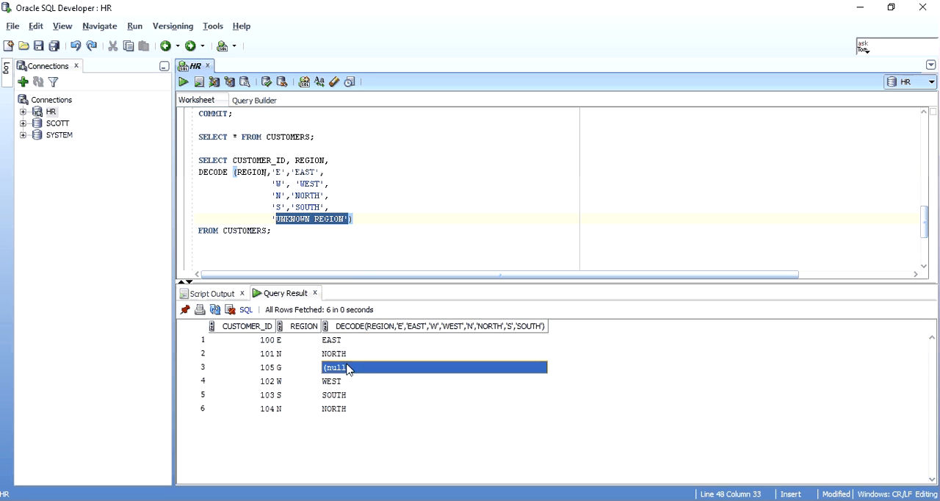
left_click(331, 160)
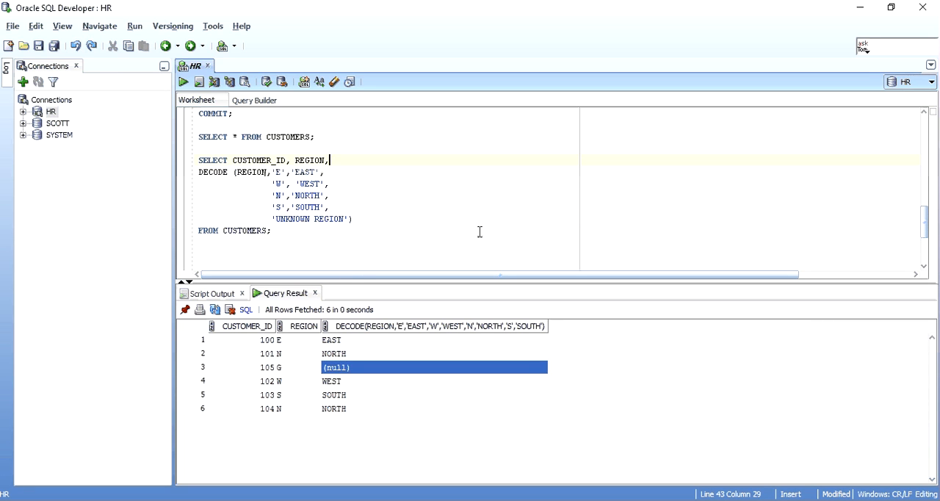
mouse_move(449, 233)
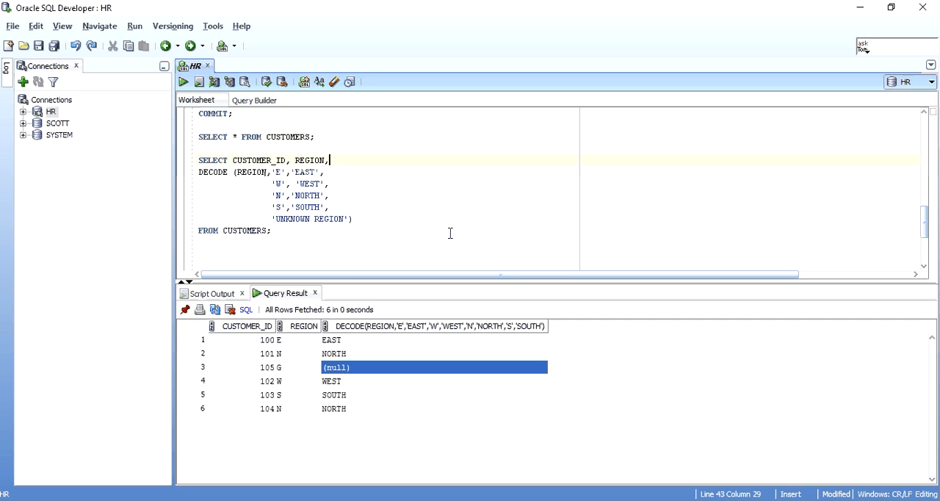
scroll("down", 3)
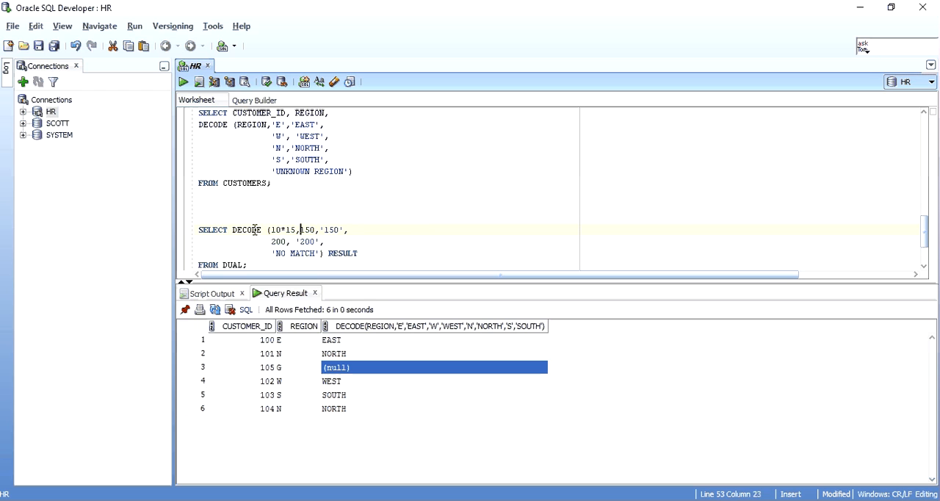
- Write and run SELECT DECODE(10*15,150,'150',200,'200','NO MATCH') RESULT FROM DUAL, returning 150
left_click(268, 229)
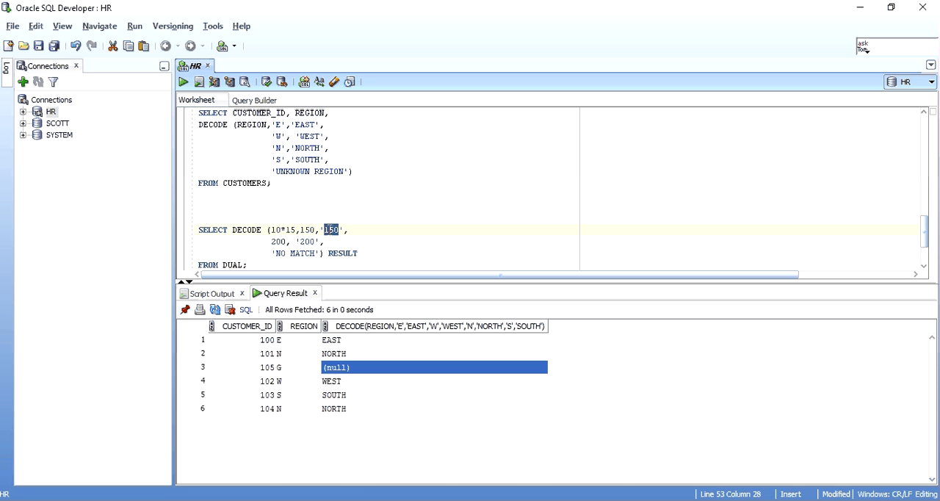
double_click(277, 241)
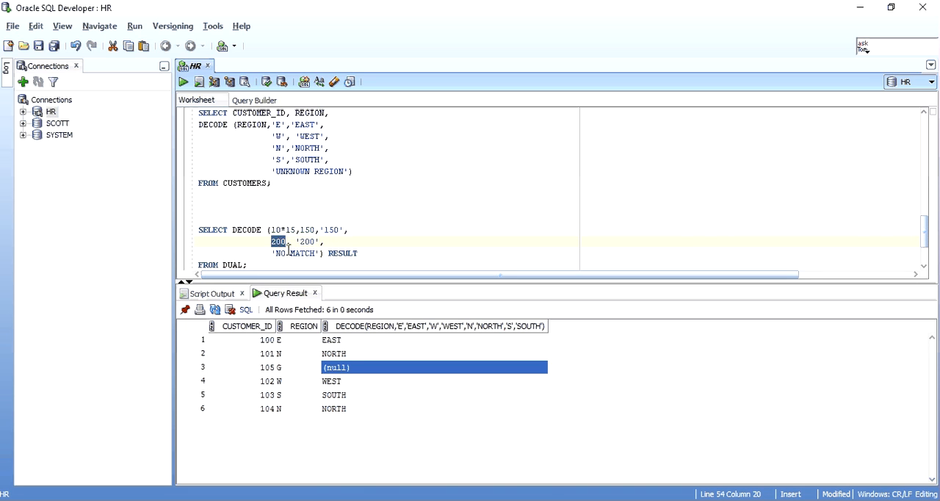
left_click(299, 252)
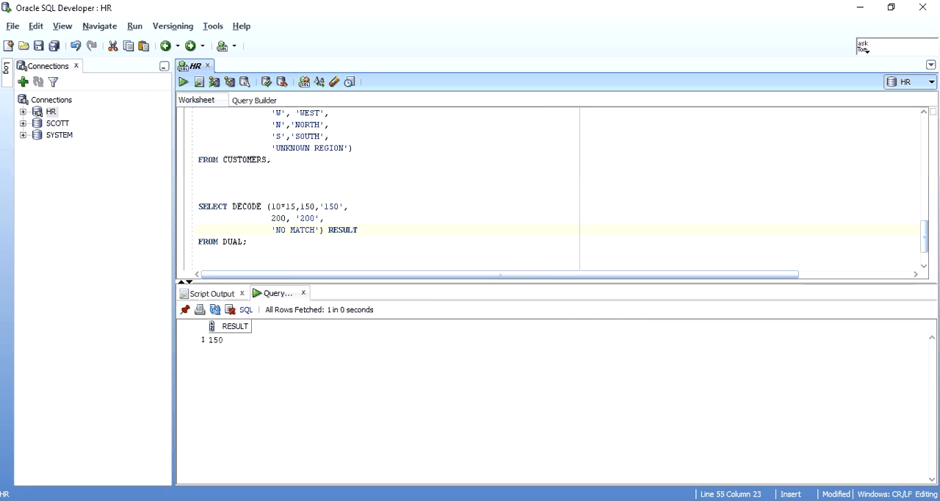
- Rerun the DUAL query with the quoted search value '150' and confirm RESULT is still 150
left_click(216, 339)
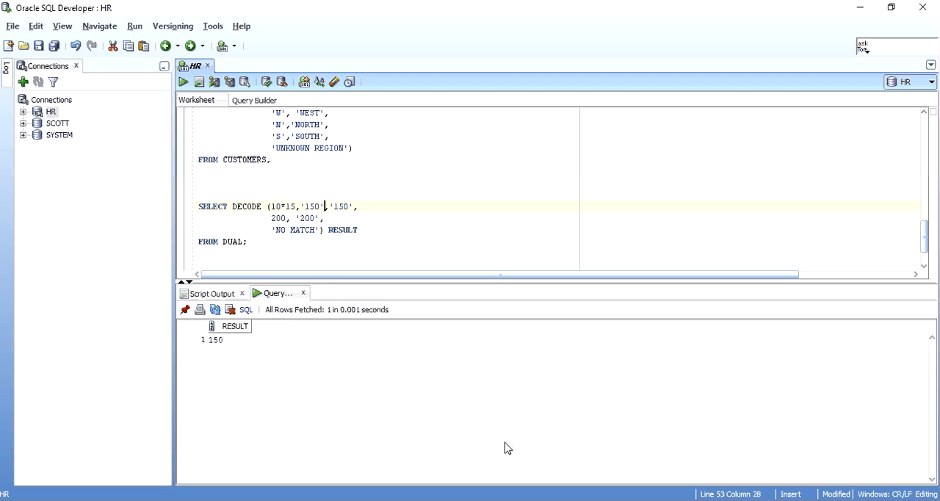
left_click(214, 339)
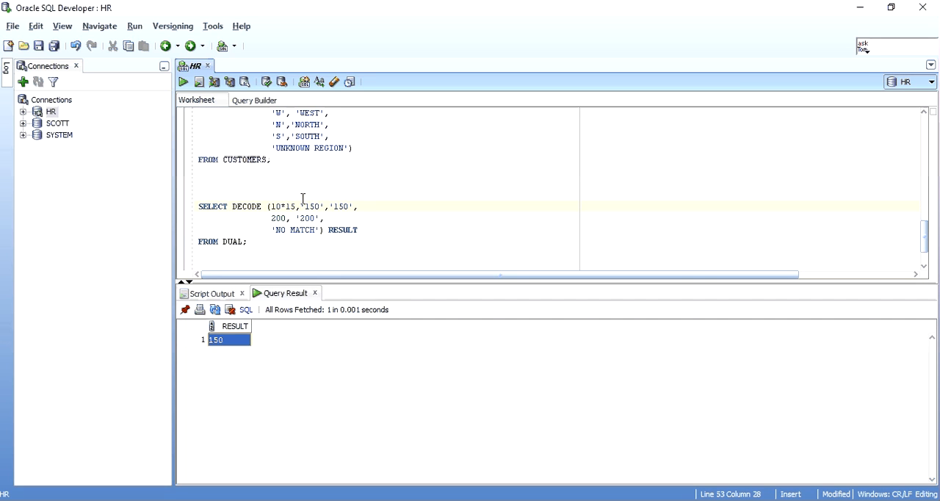
double_click(312, 206)
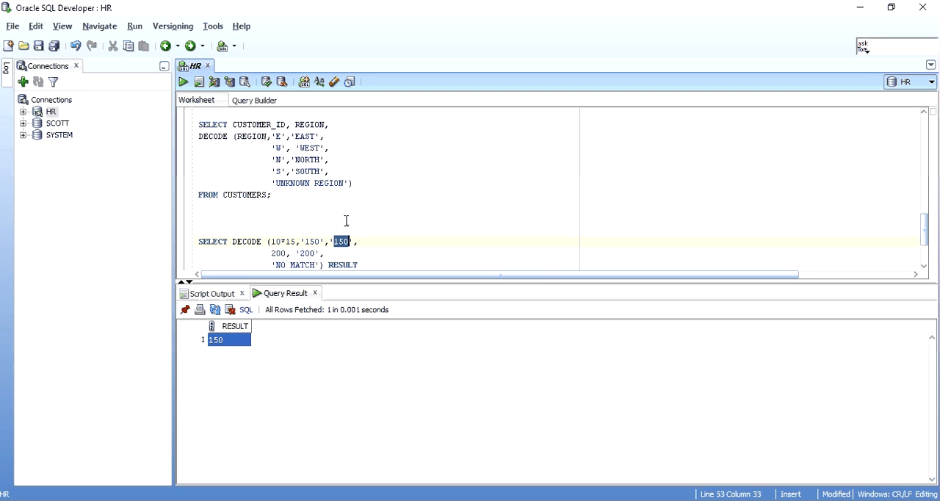
- Scroll down past the CUSTOMERS query to the DECODE(NULL,NULL,'NULL DATA','NOT NULL') query
scroll("down", 3)
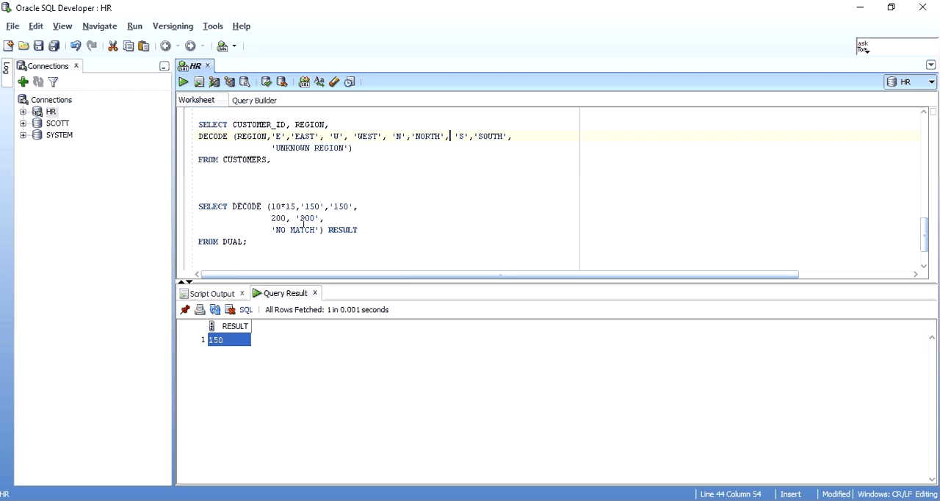
scroll("down", 3)
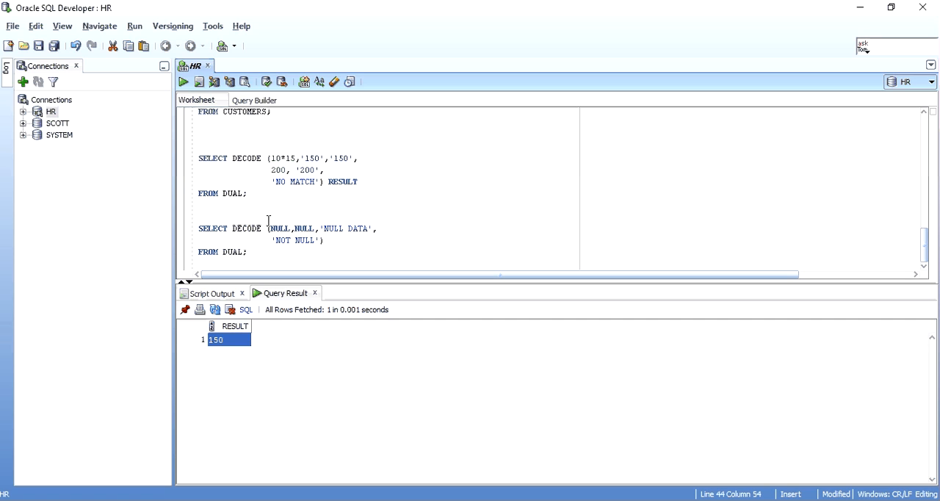
mouse_move(268, 240)
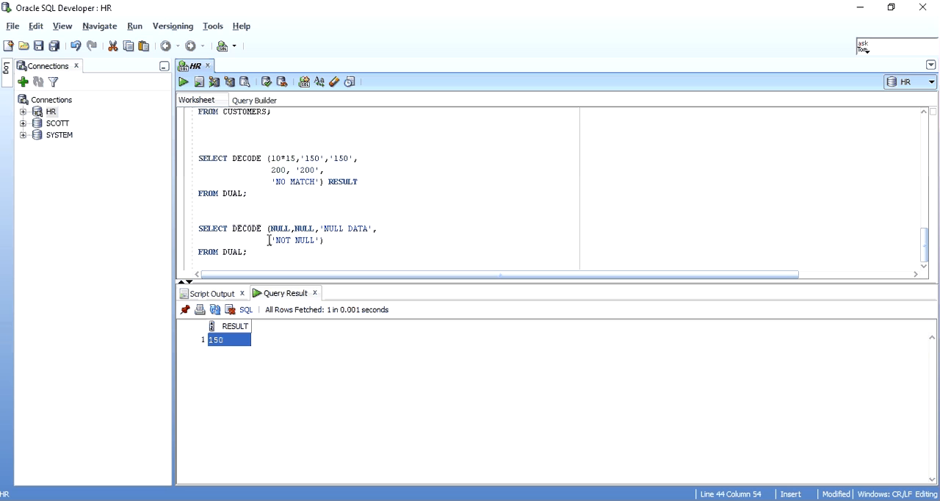
- Run the DECODE(NULL,NULL,'NULL DATA','NOT NULL') query on DUAL, returning NULL DATA
double_click(279, 229)
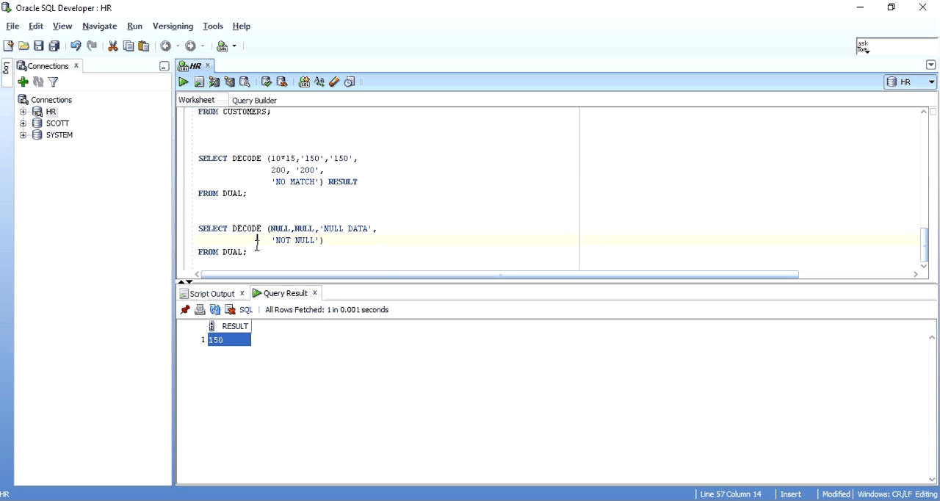
double_click(280, 229)
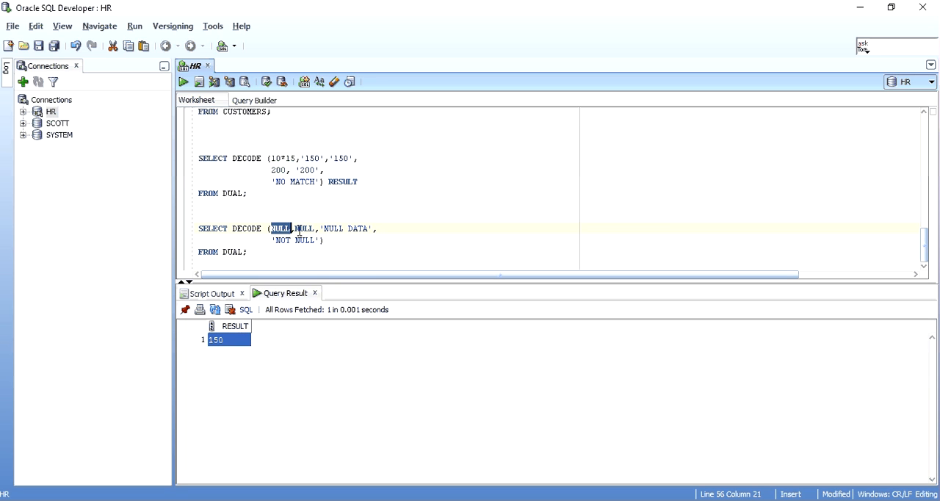
double_click(303, 229)
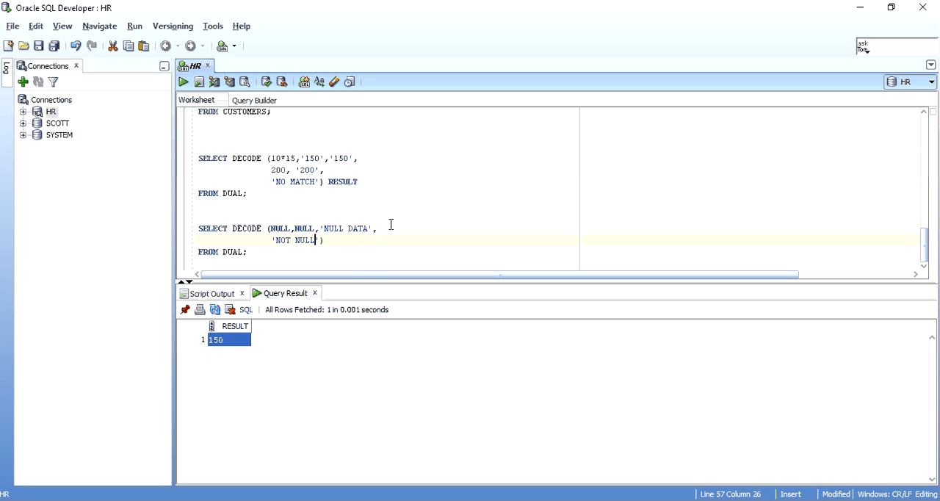
left_click(182, 82)
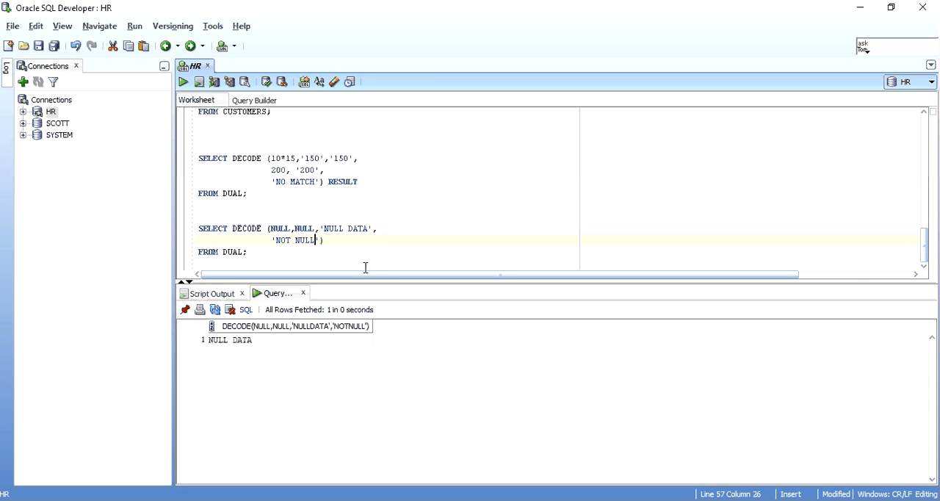
left_click(229, 339)
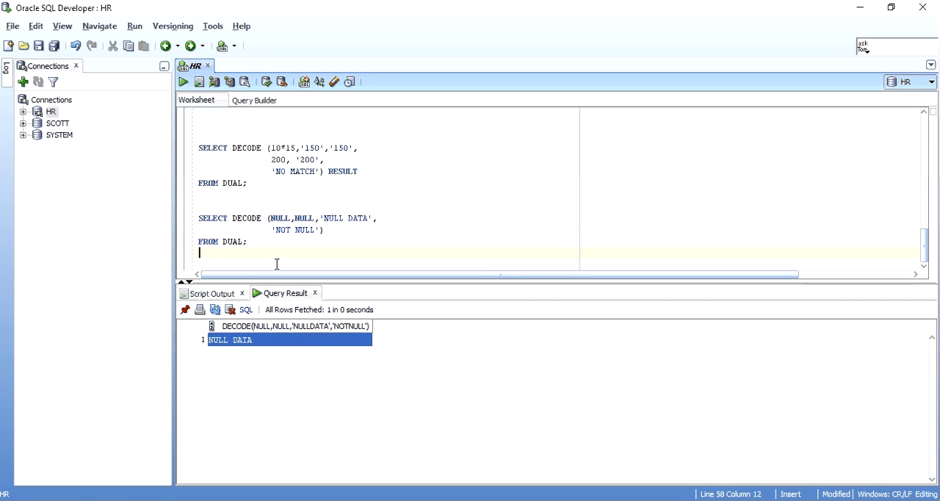
- Add the sample statement SELECT * FROM XYZ WHERE column_name is null; below the NULL DECODE query
scroll("down", 3)
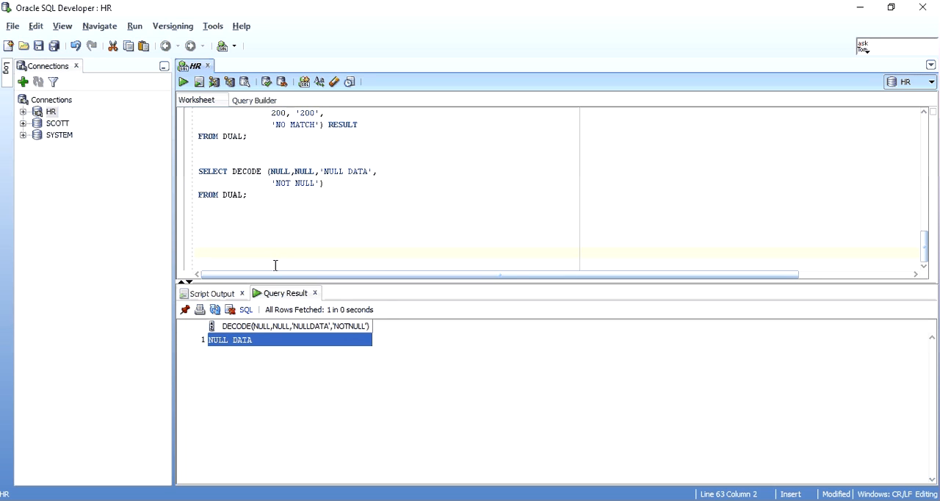
left_click(199, 252)
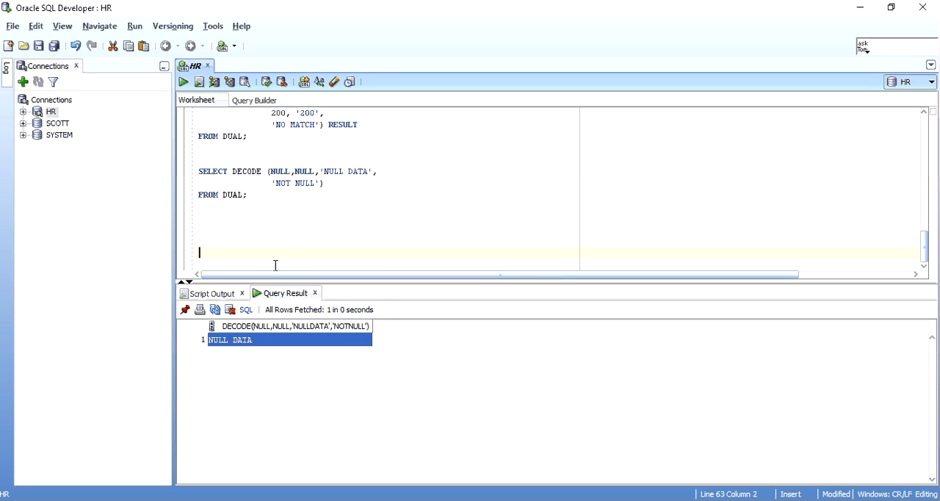
type("column")
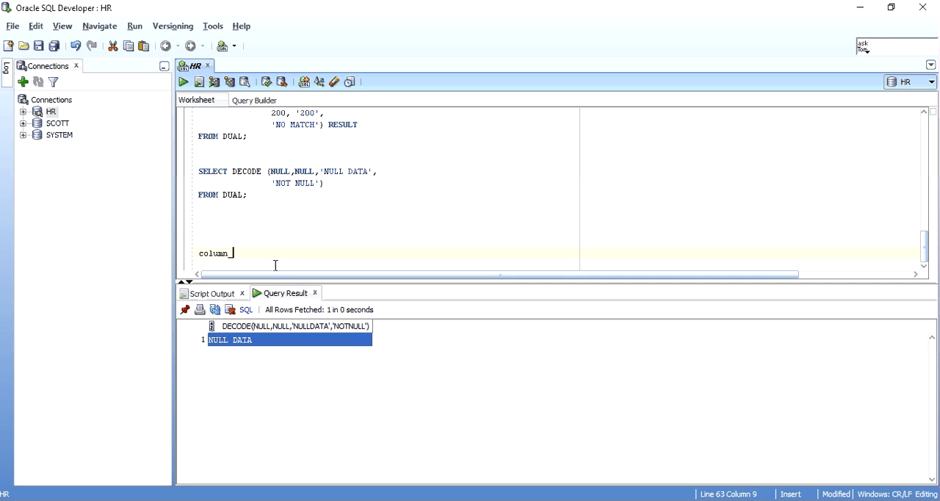
type("name")
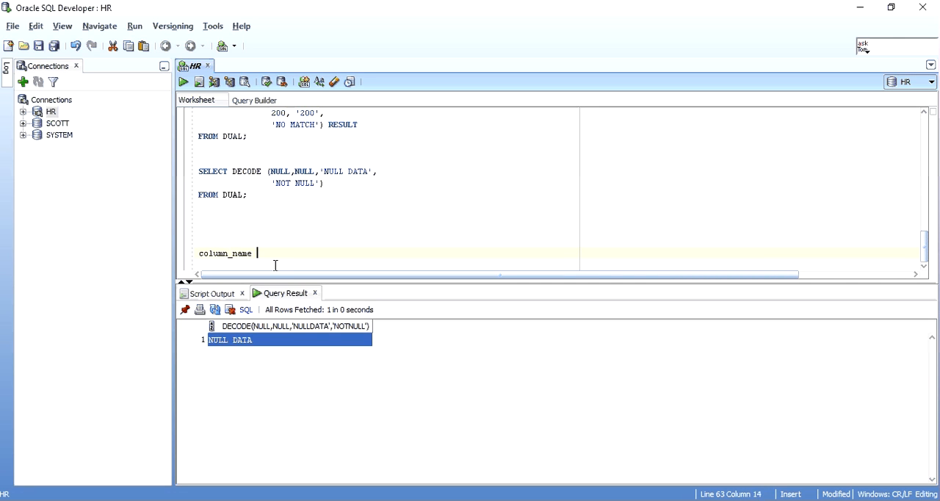
type("is null")
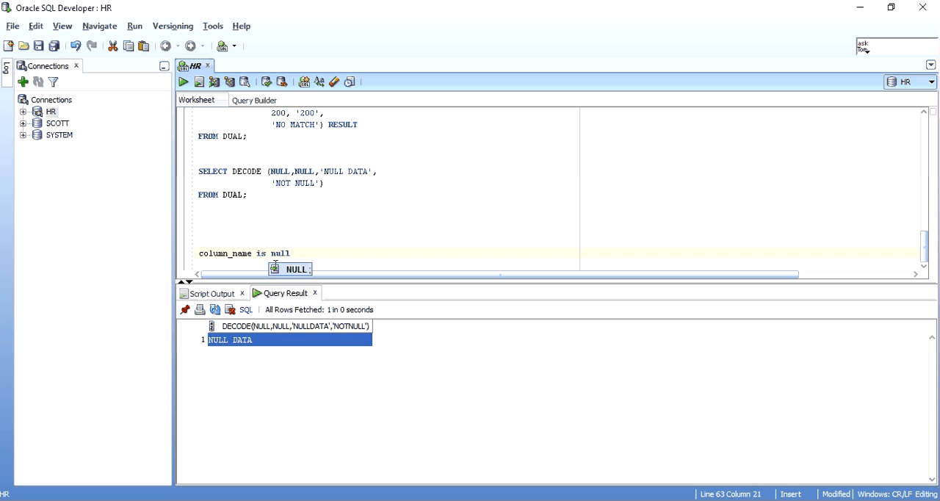
type("select")
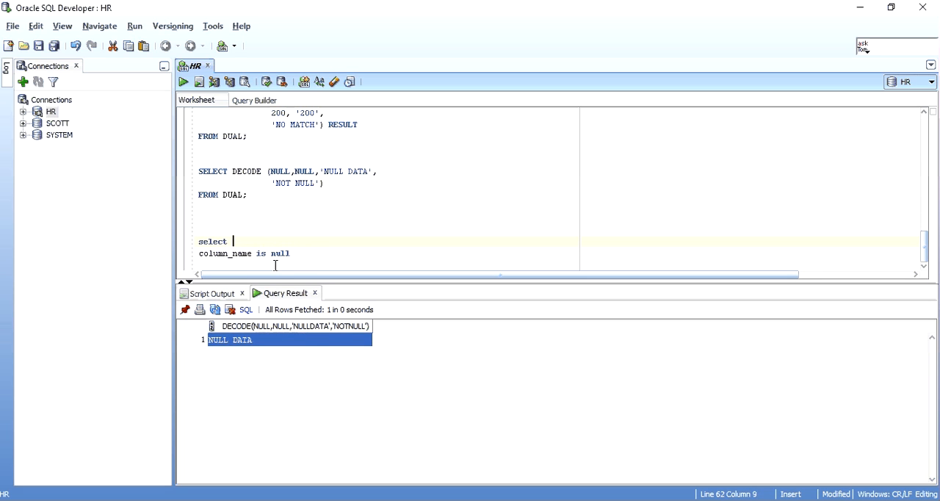
type("* from xyz whe")
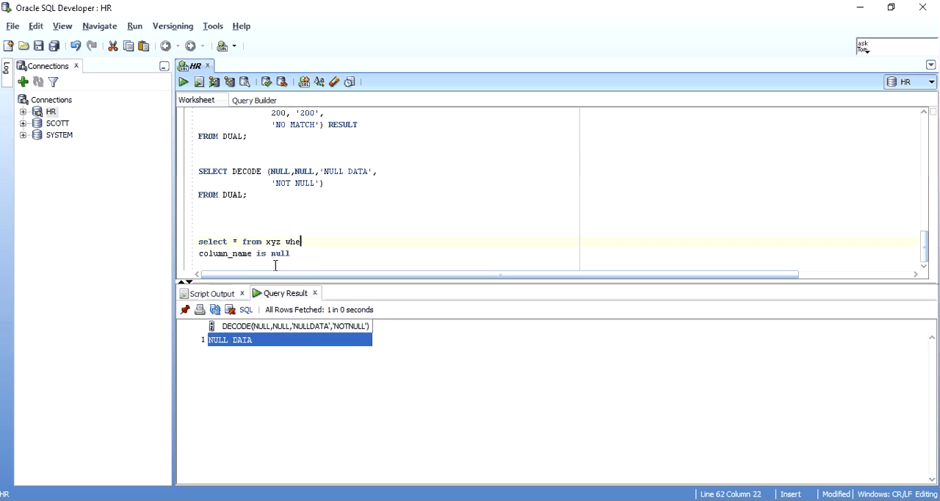
type("re")
left_click(251, 253)
type(";")
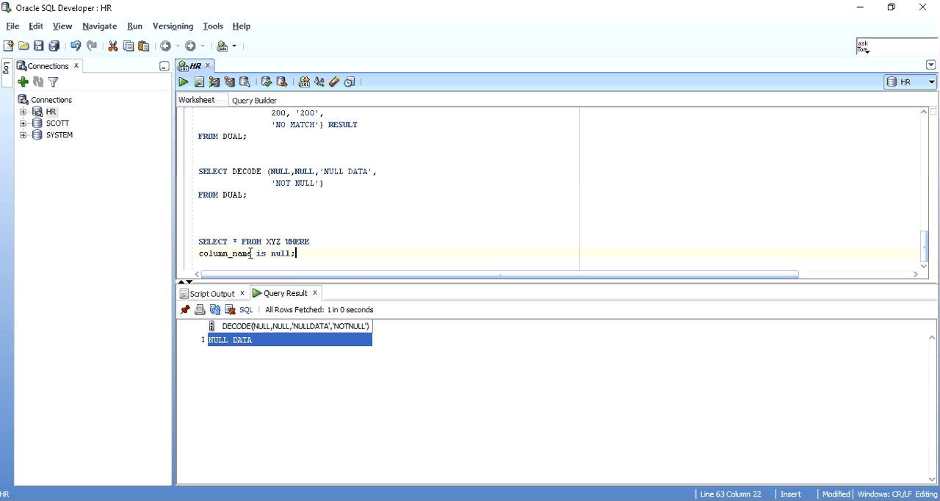
mouse_move(317, 254)
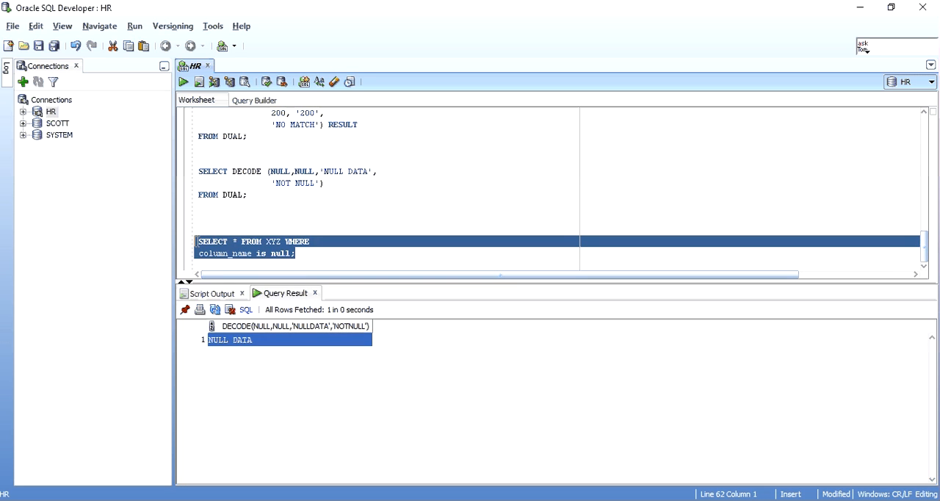
left_click(285, 171)
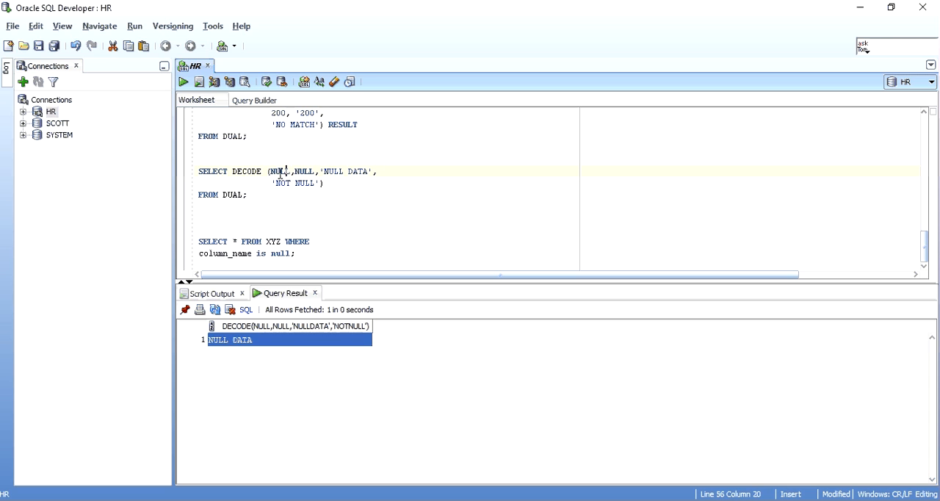
double_click(305, 170)
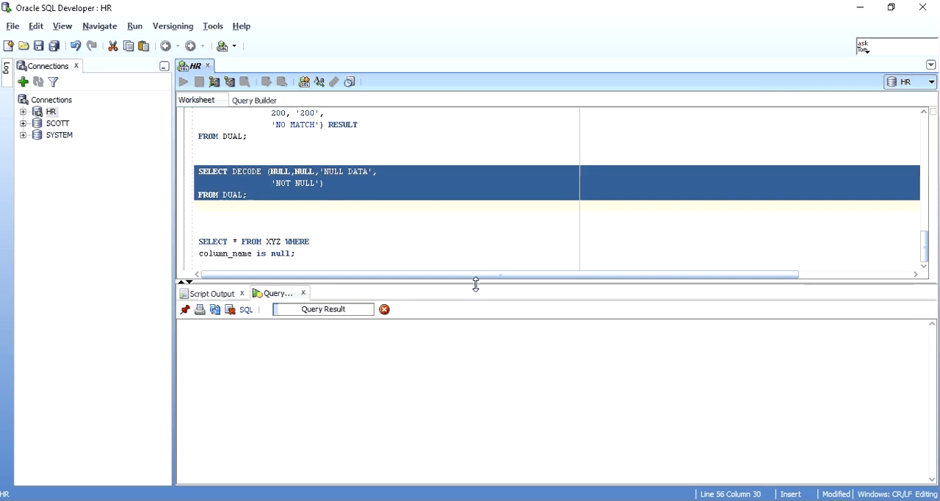
left_click(182, 82)
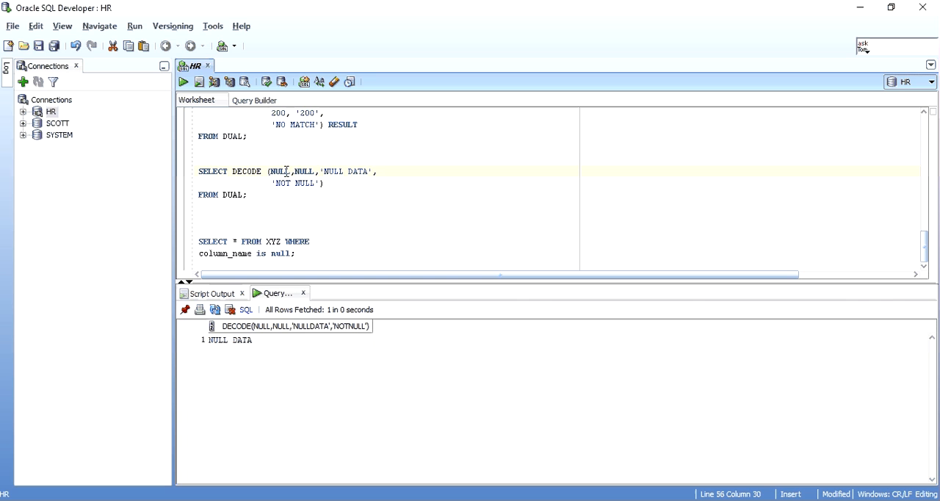
double_click(233, 252)
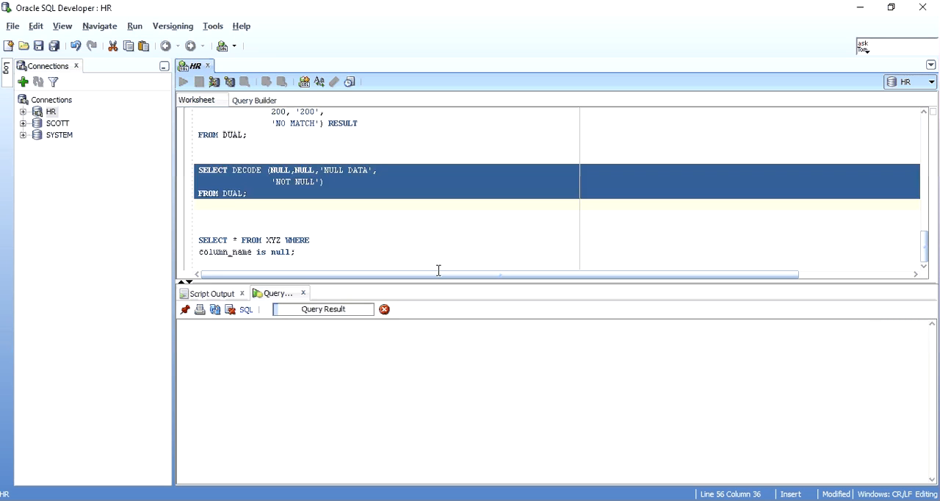
left_click(182, 82)
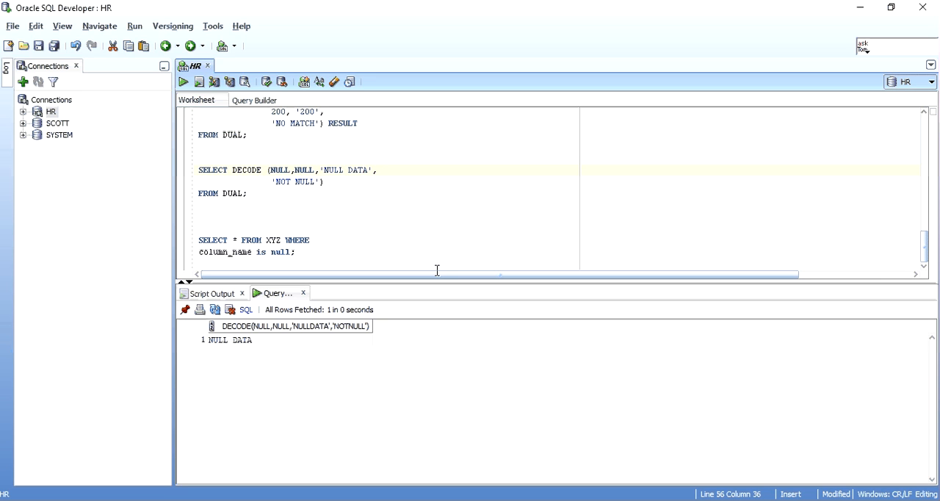
left_click(362, 169)
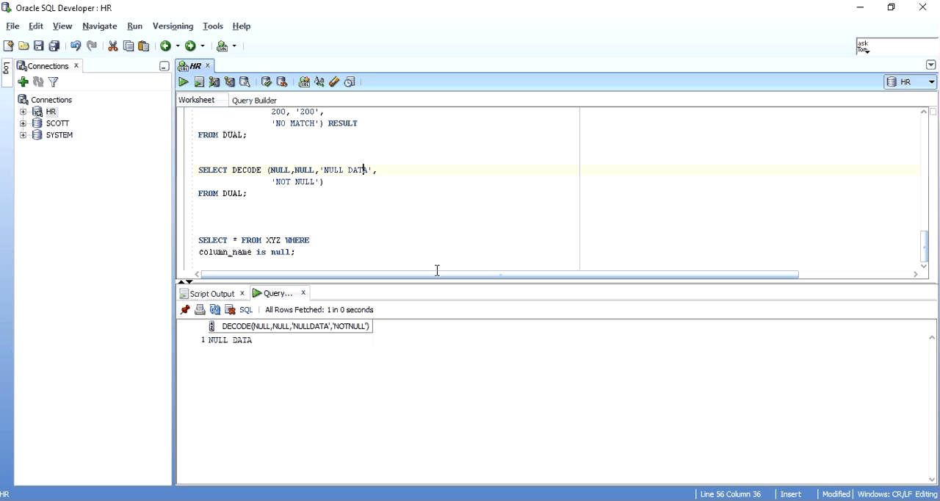